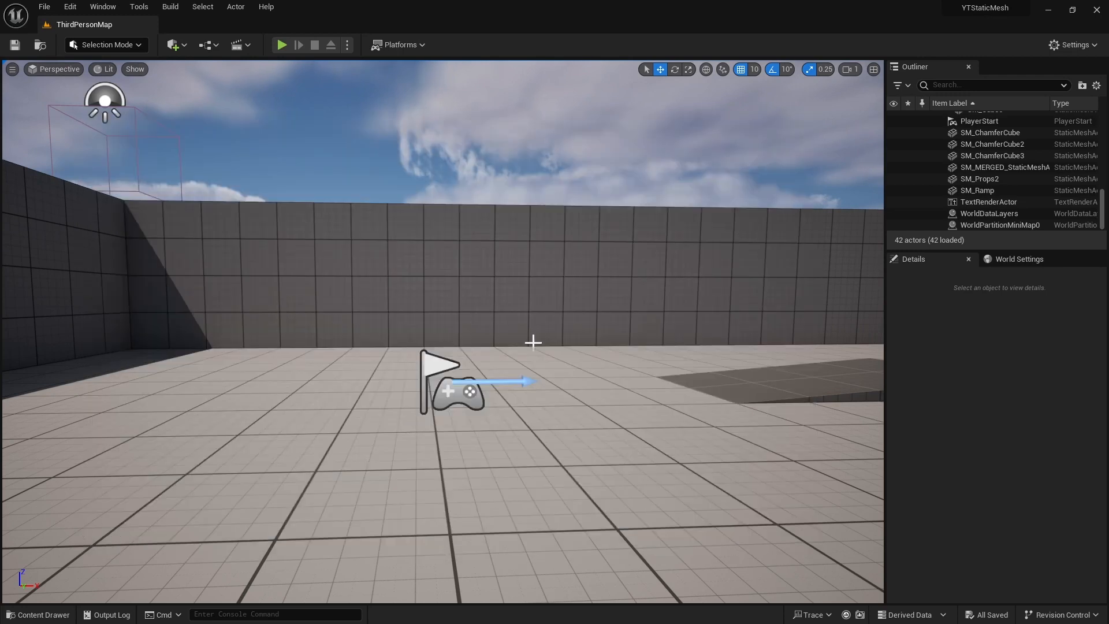
# - Open SKM_Manny_Simple from Characters > Mannequins > Meshes in its own editor
pyautogui.click(37, 613)
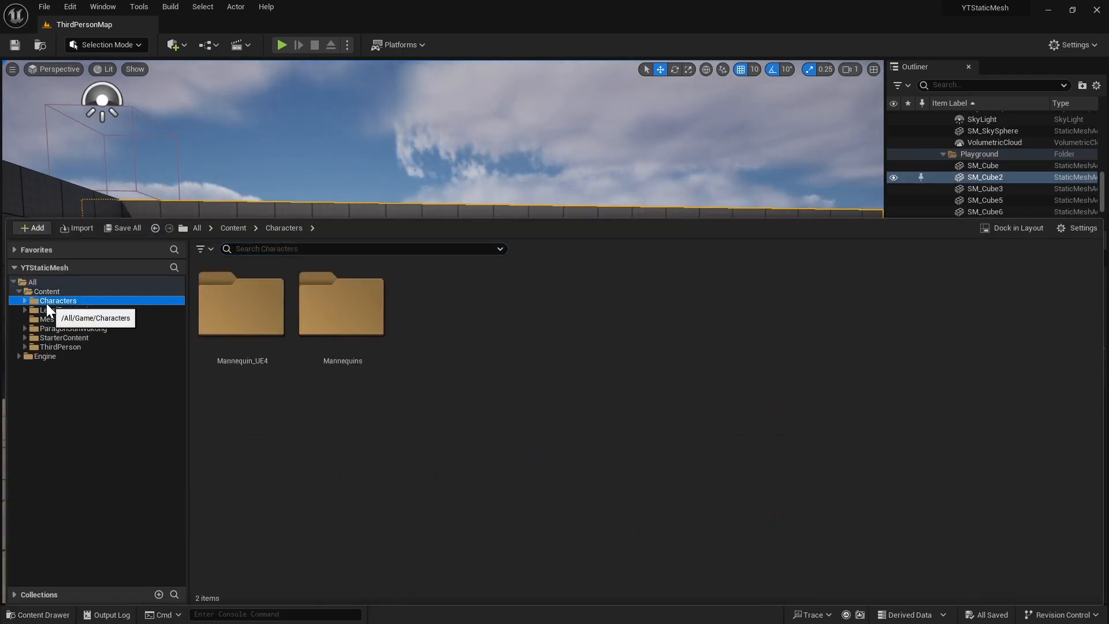
pyautogui.doubleClick(342, 305)
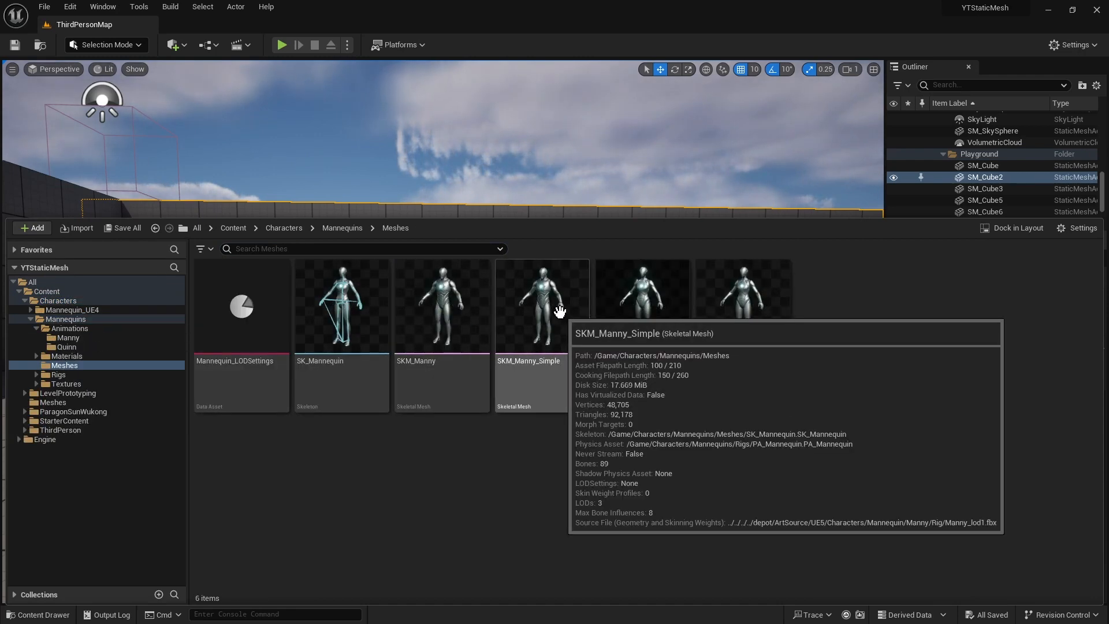
pyautogui.doubleClick(543, 304)
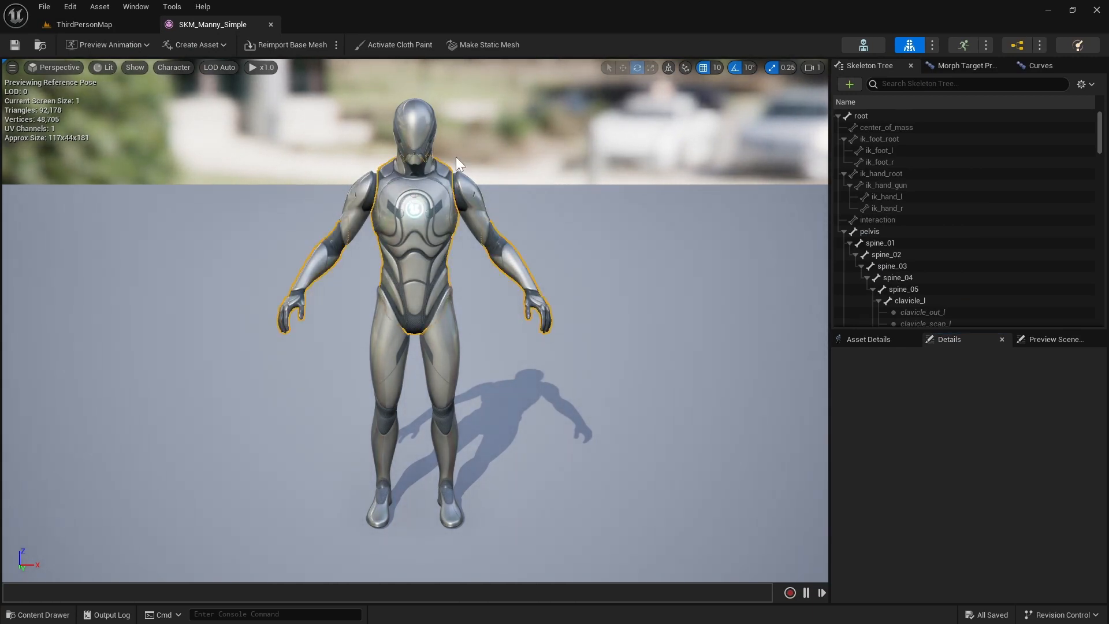
pyautogui.moveTo(234, 93)
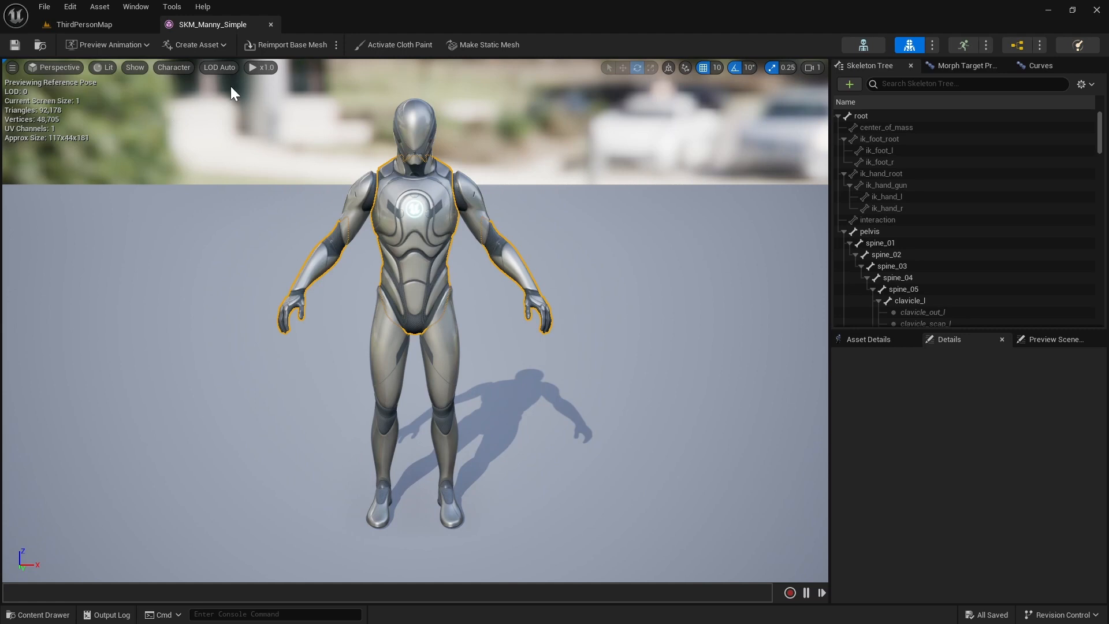
# - Show the skeleton bones and rotate the left upper arm and forearm into a wave
pyautogui.click(173, 67)
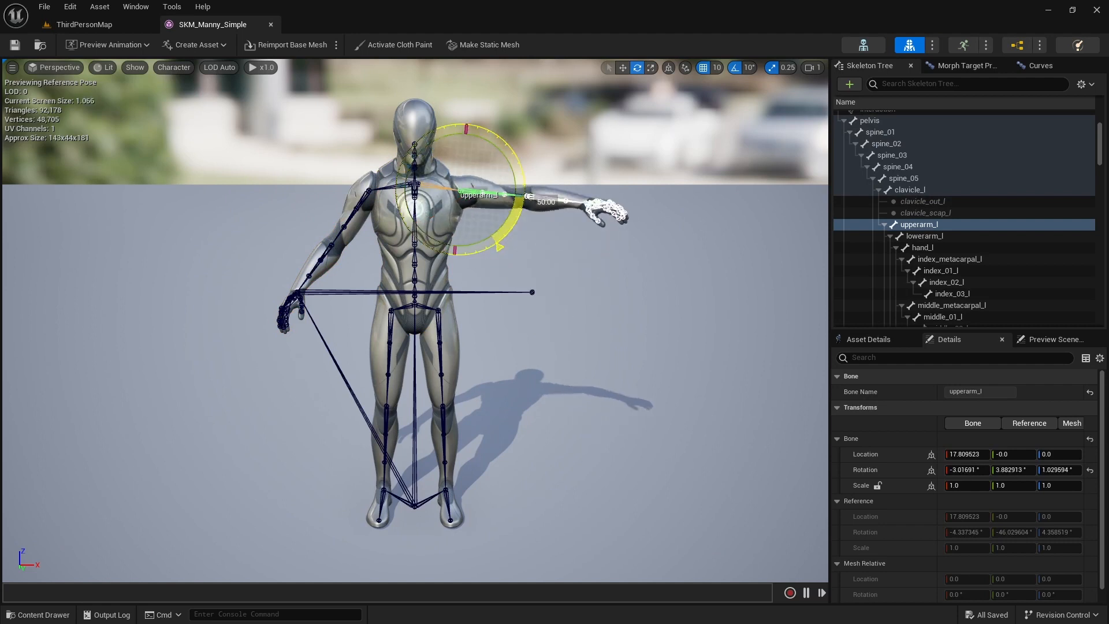
pyautogui.click(924, 235)
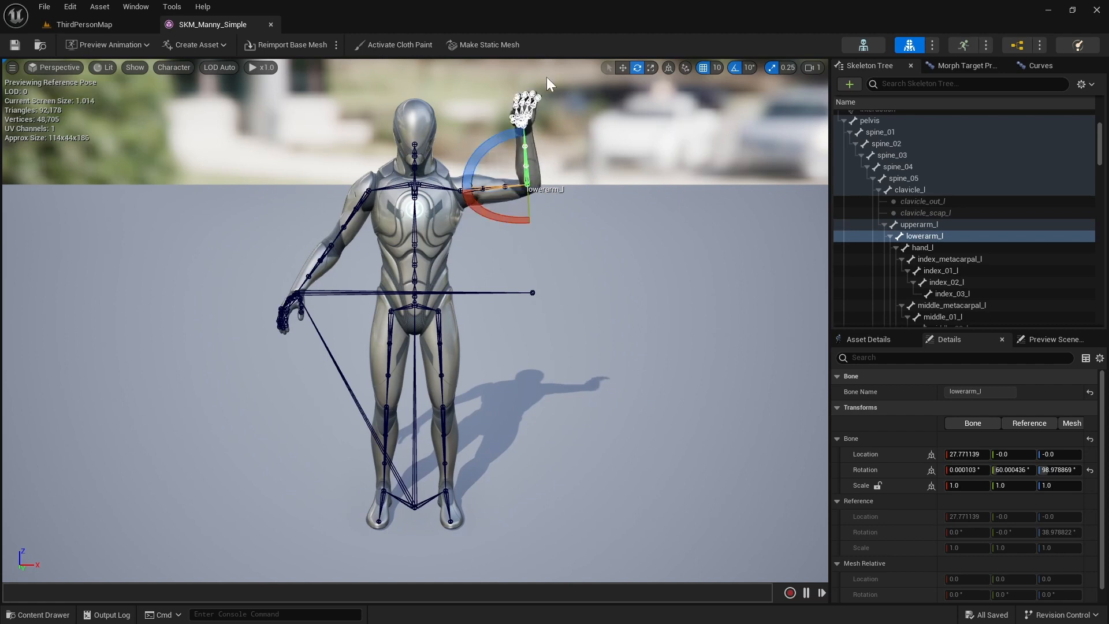
pyautogui.moveTo(489, 45)
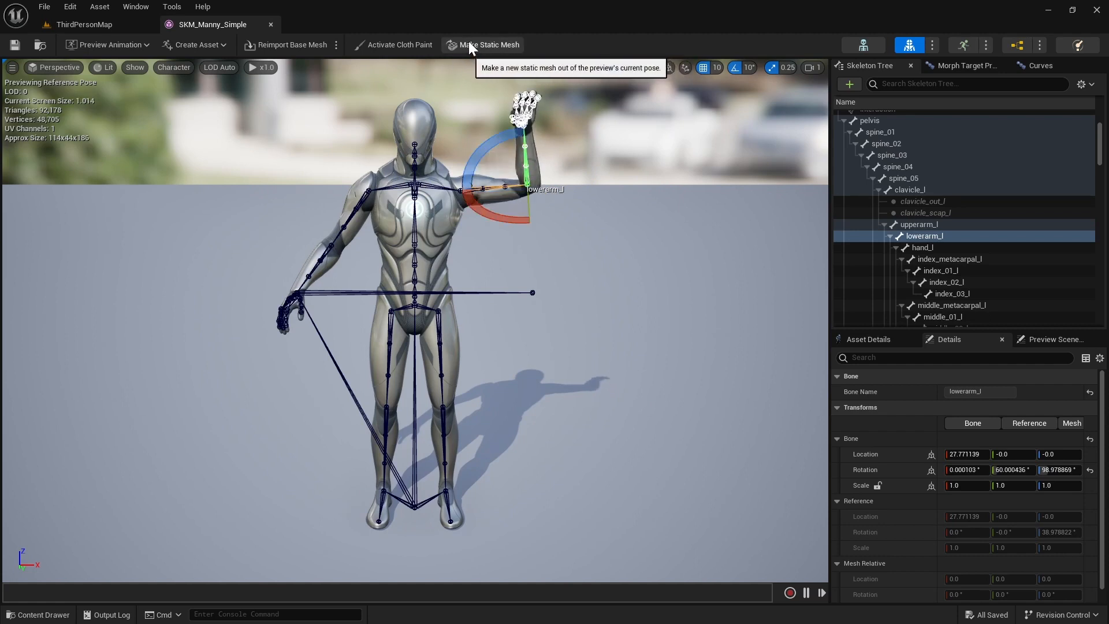
# - Convert the pose to static mesh SM_Wave in the Meshes folder and close the mesh editor
pyautogui.click(489, 45)
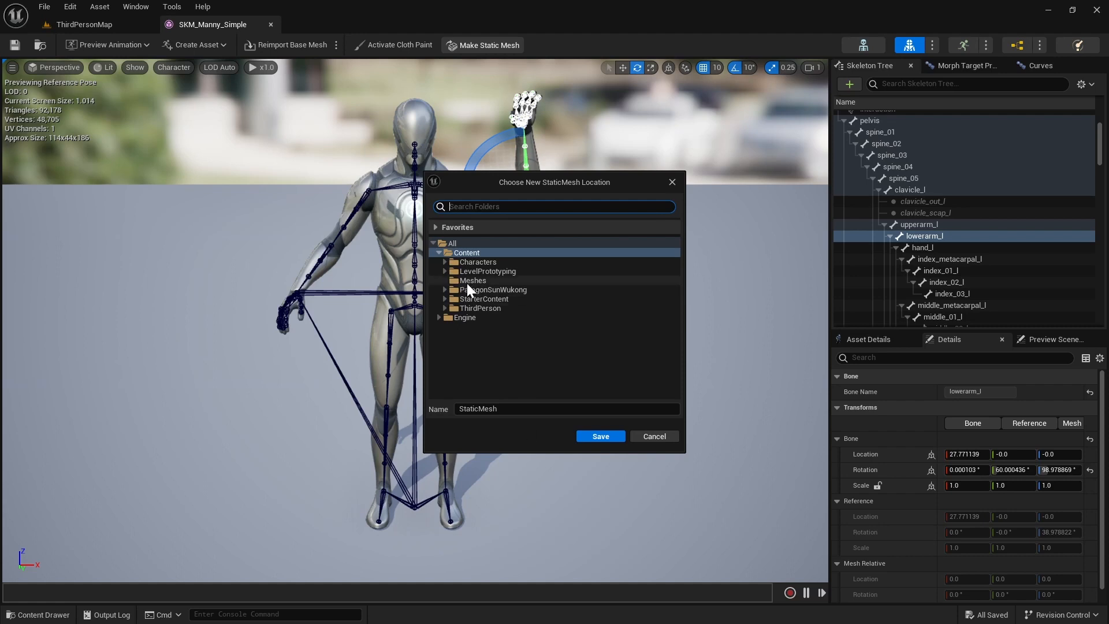
pyautogui.click(473, 279)
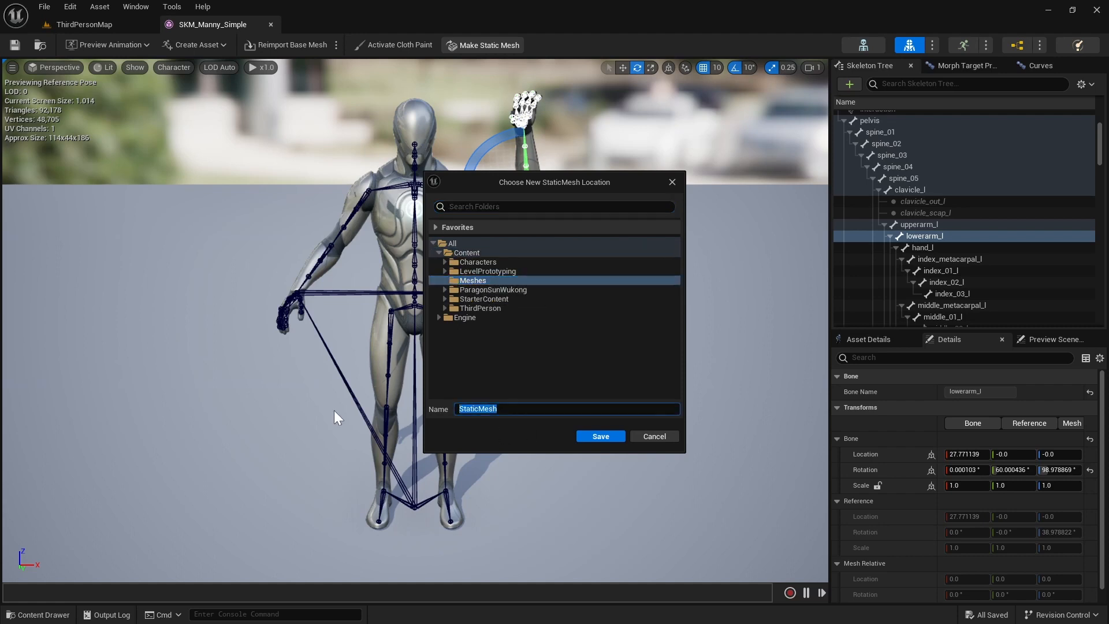
pyautogui.write('SM_W')
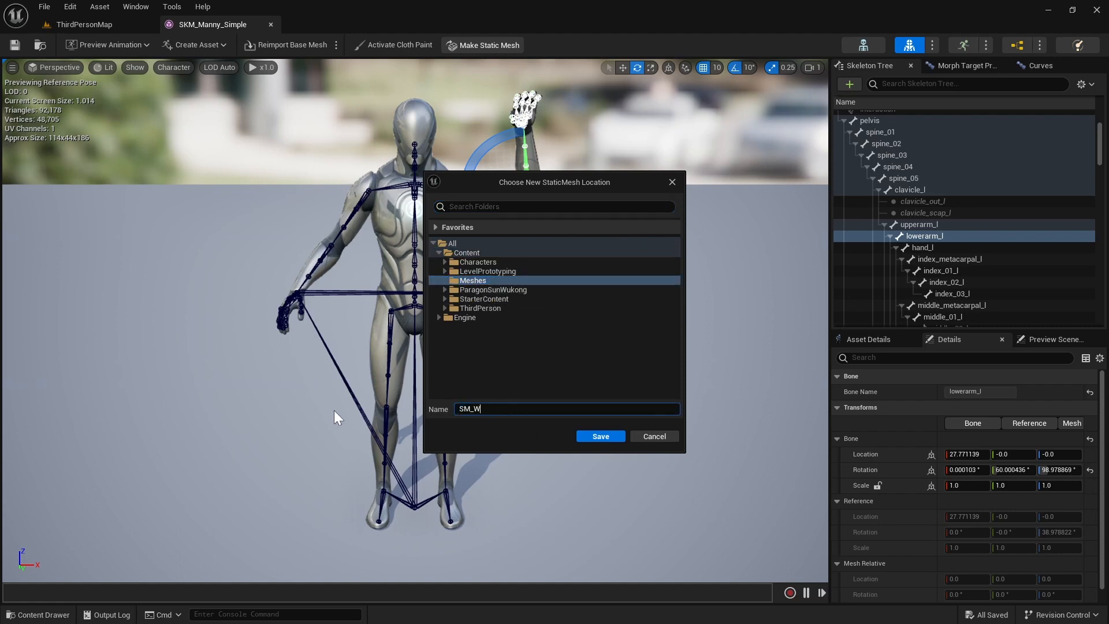
pyautogui.write('ave')
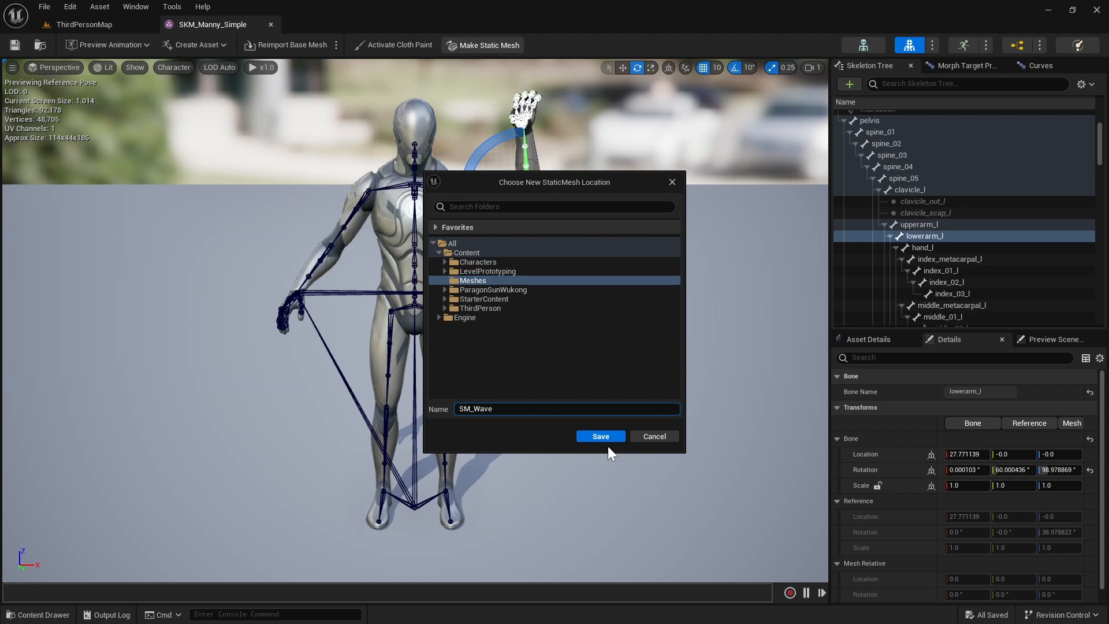
pyautogui.click(599, 435)
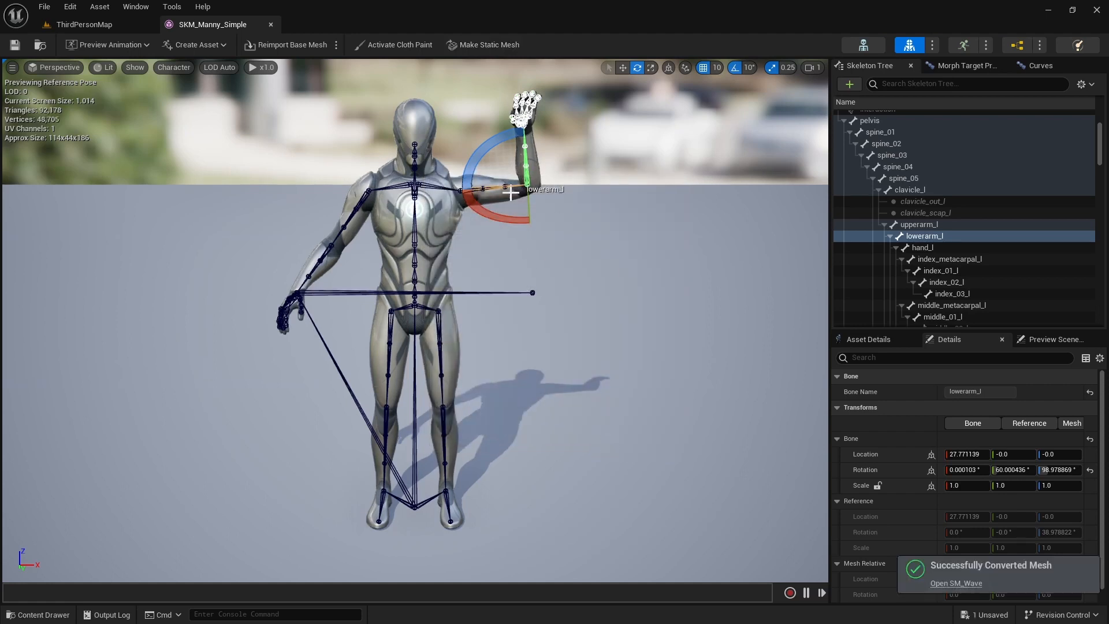
pyautogui.moveTo(504, 174)
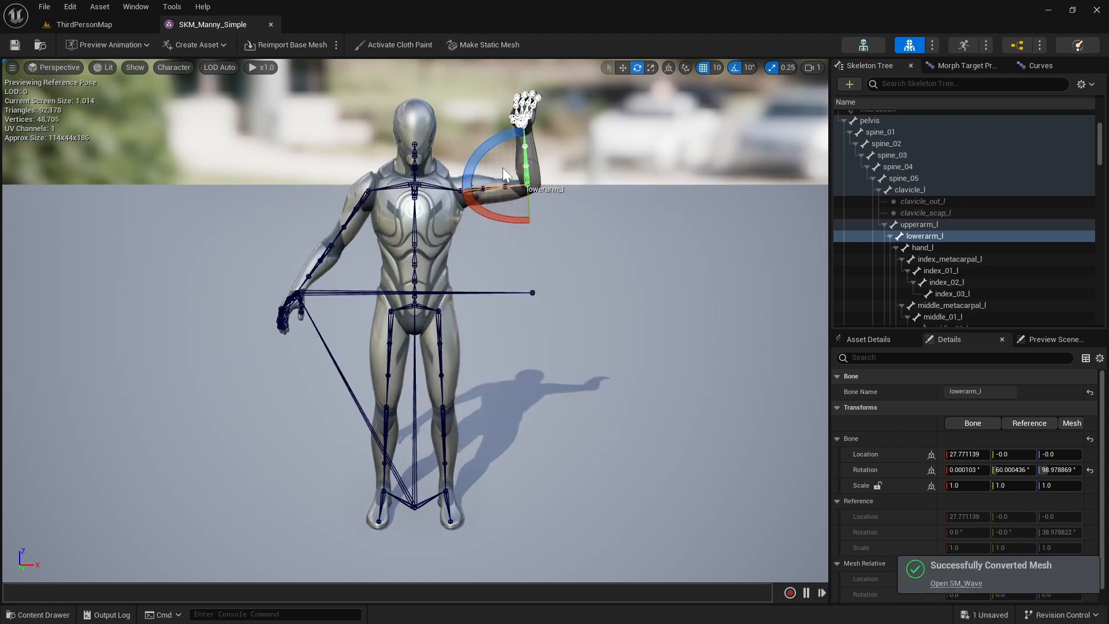
pyautogui.moveTo(272, 30)
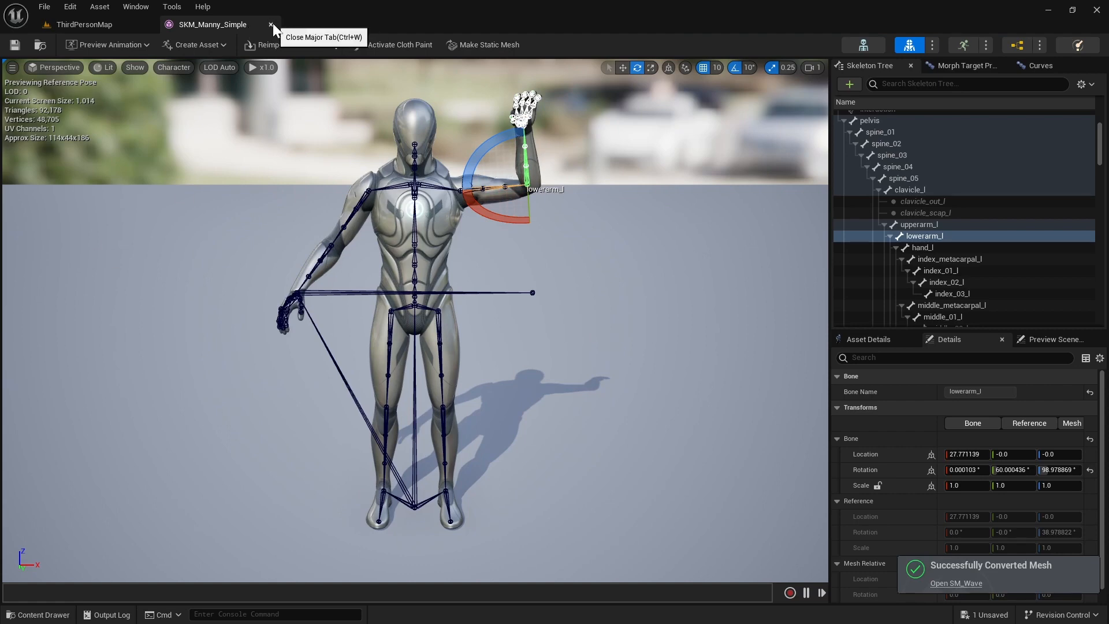
pyautogui.click(270, 24)
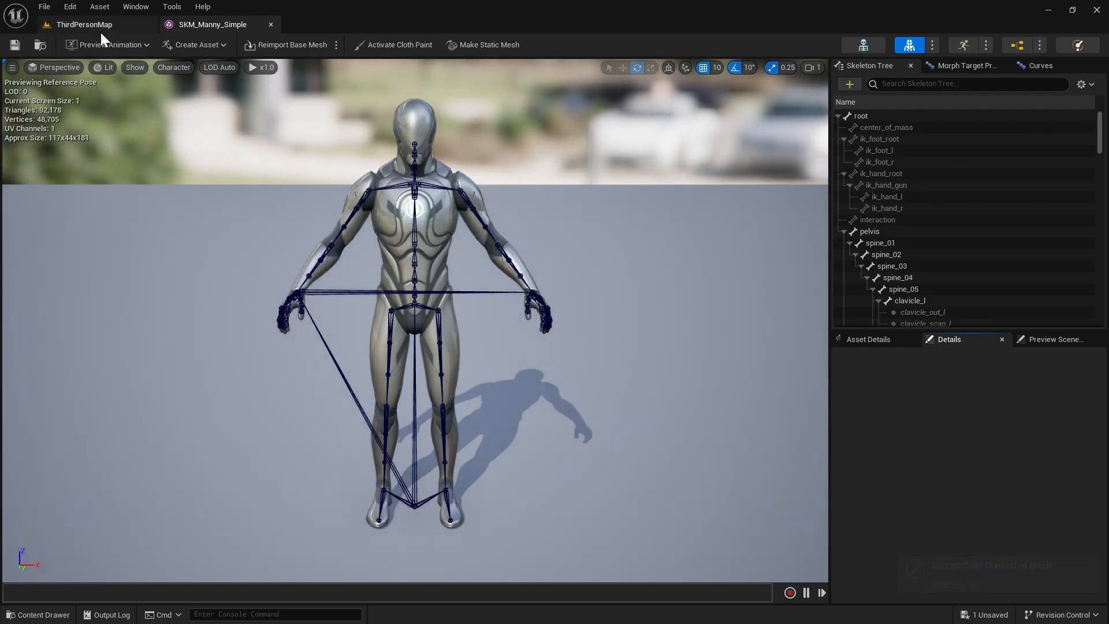
# - Return to ThirdPersonMap and drag SM_Wave from Meshes into the level near the player start
pyautogui.click(84, 24)
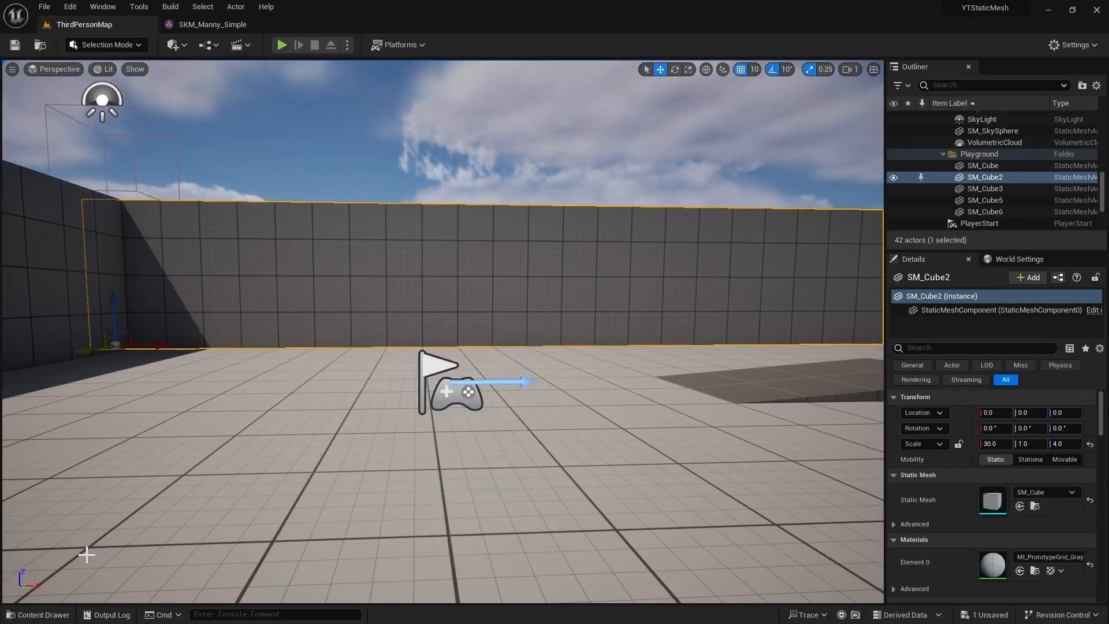
pyautogui.moveTo(39, 613)
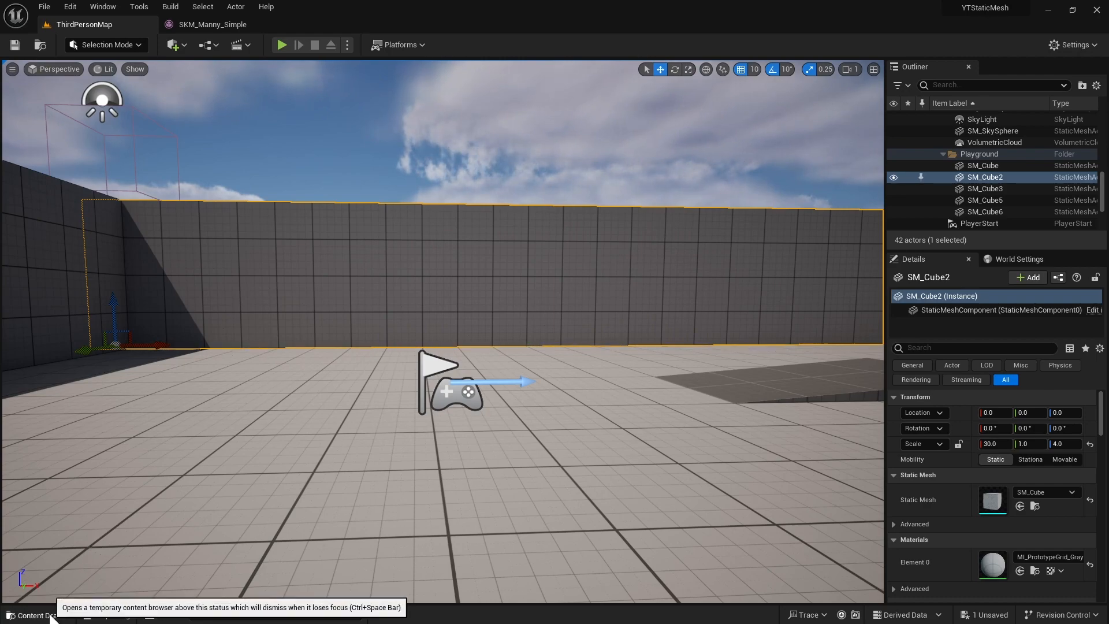
pyautogui.click(36, 613)
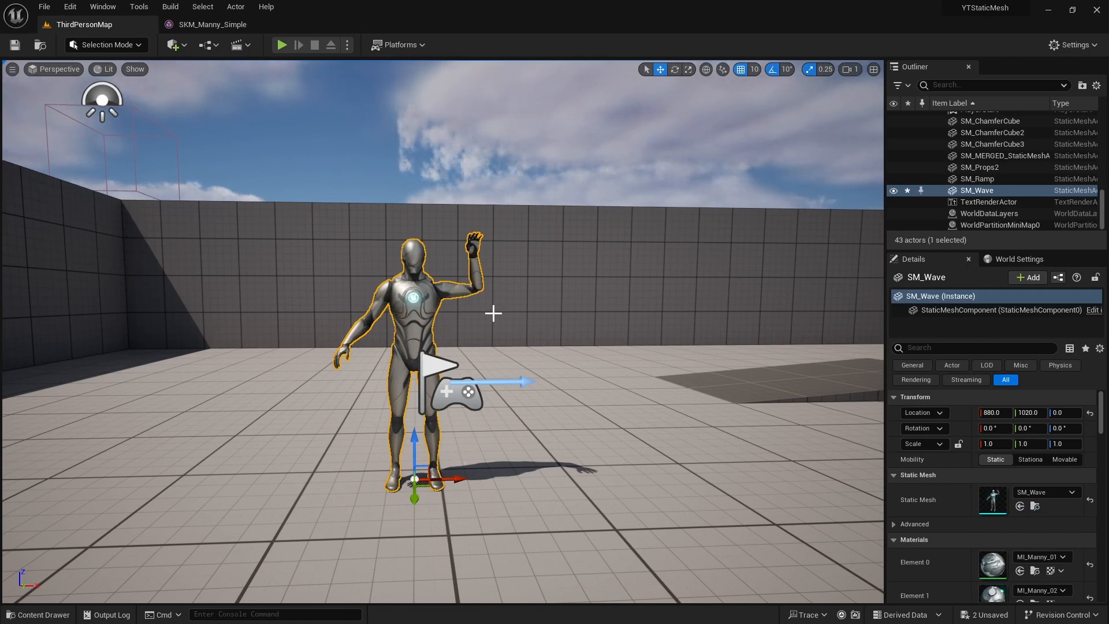
pyautogui.moveTo(37, 613)
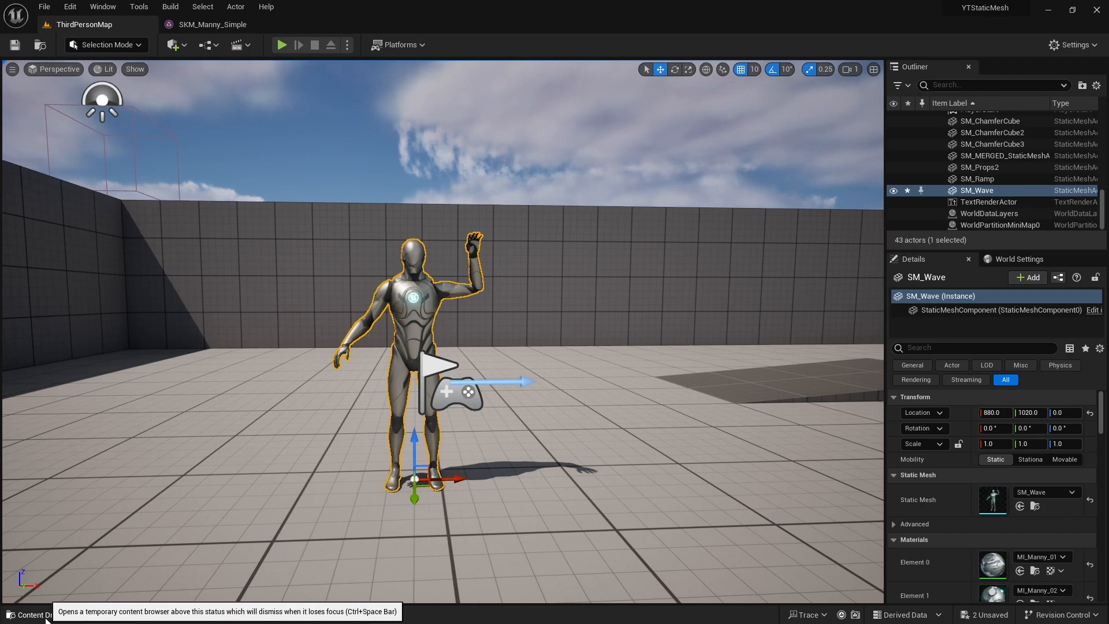
# - Open Emote_MonkeyTaunt from ParagonSunWukong > Characters > Heroes > Wukong > Animations
pyautogui.click(34, 613)
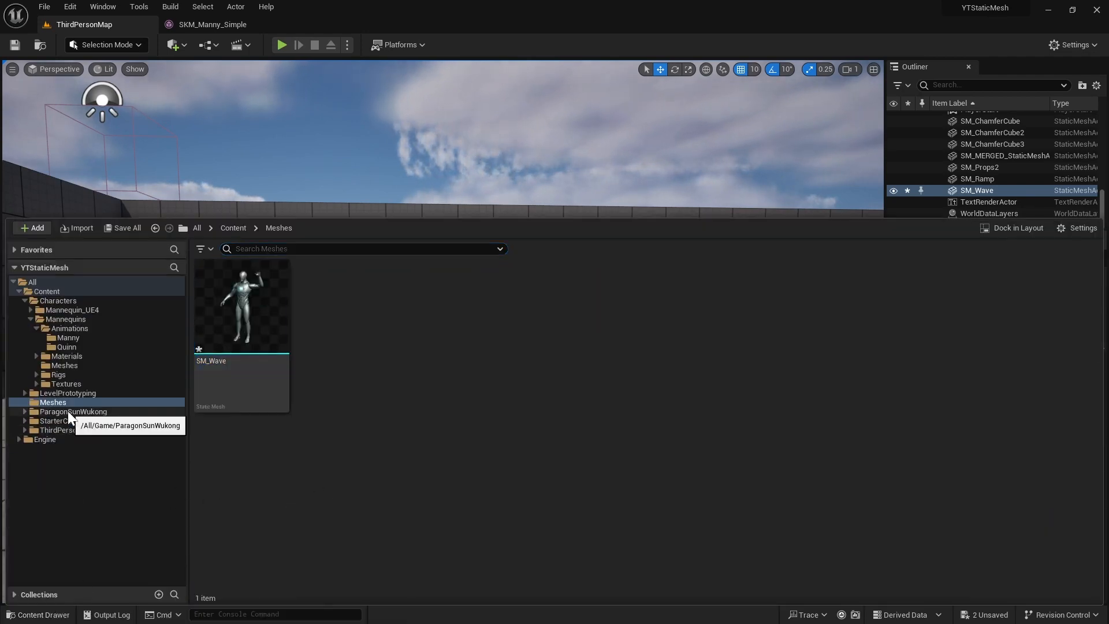
pyautogui.click(73, 411)
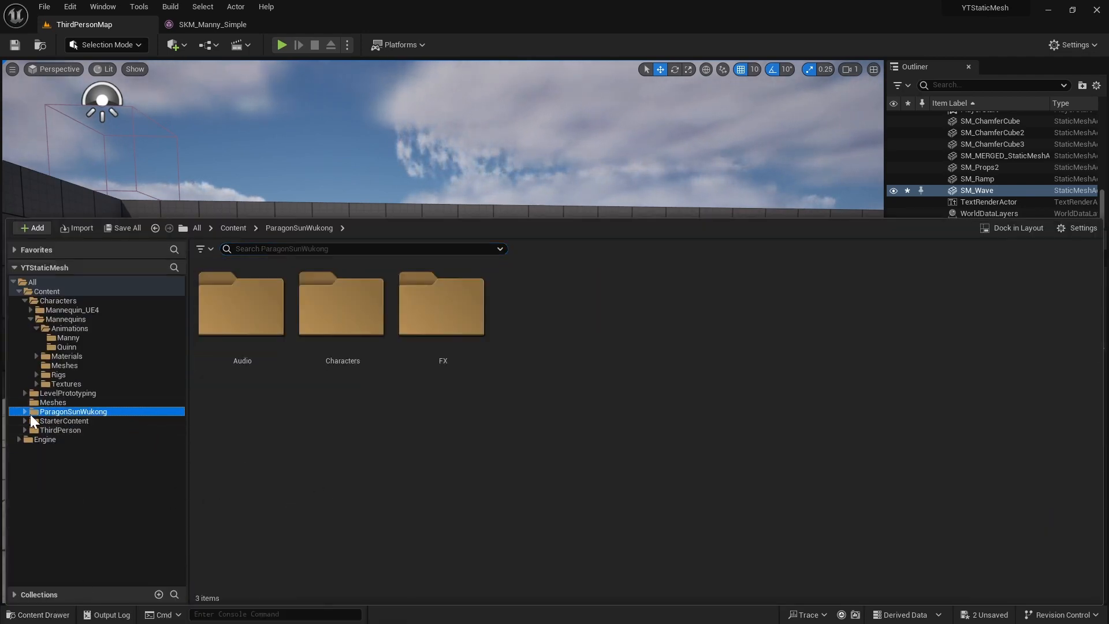
pyautogui.click(23, 412)
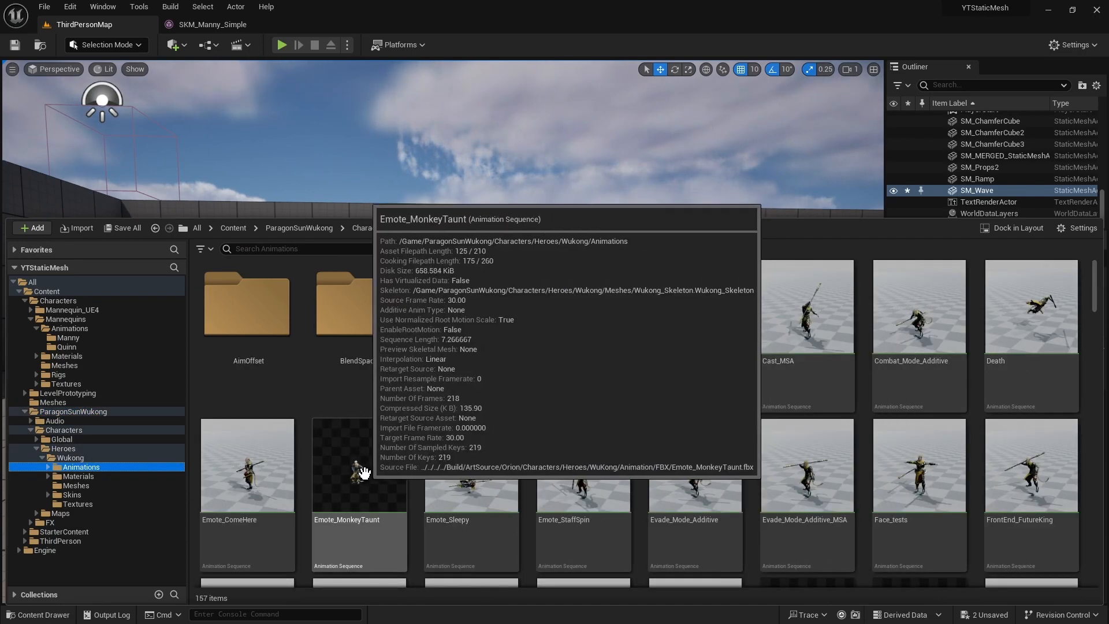
pyautogui.doubleClick(358, 464)
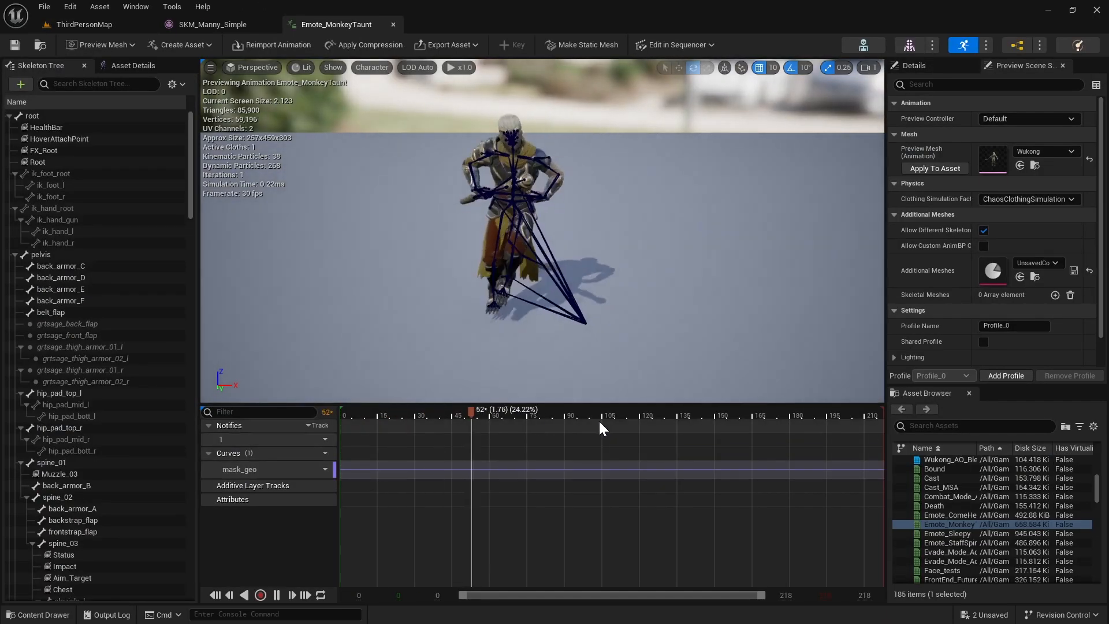
# - Pause the taunt on a wide-stance frame, hide the bone overlay, and start Make Static Mesh
pyautogui.click(621, 413)
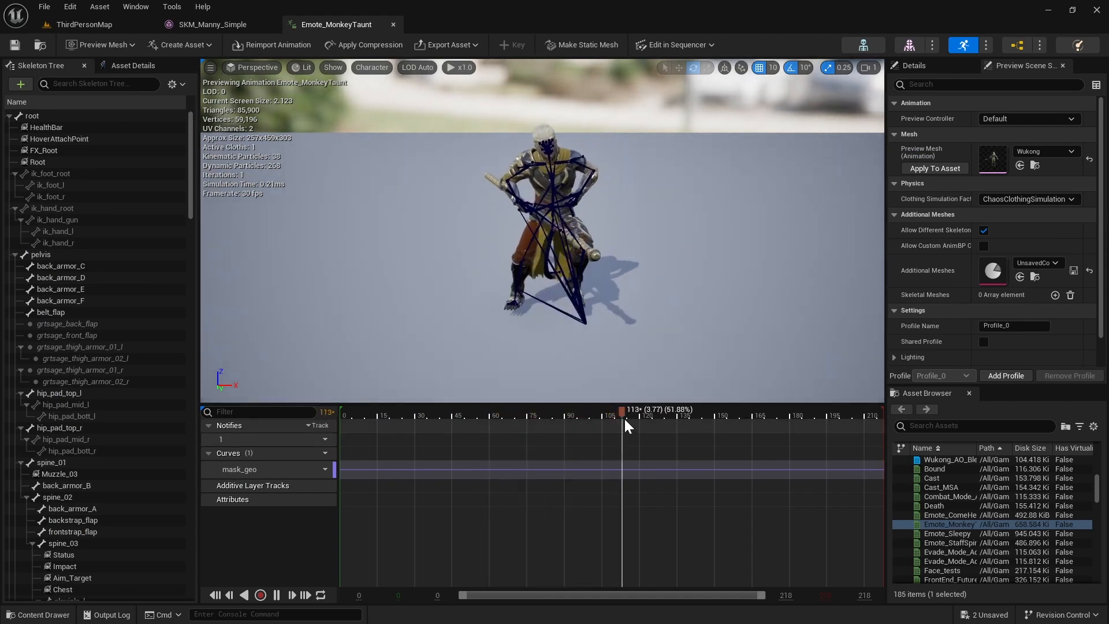
pyautogui.click(371, 67)
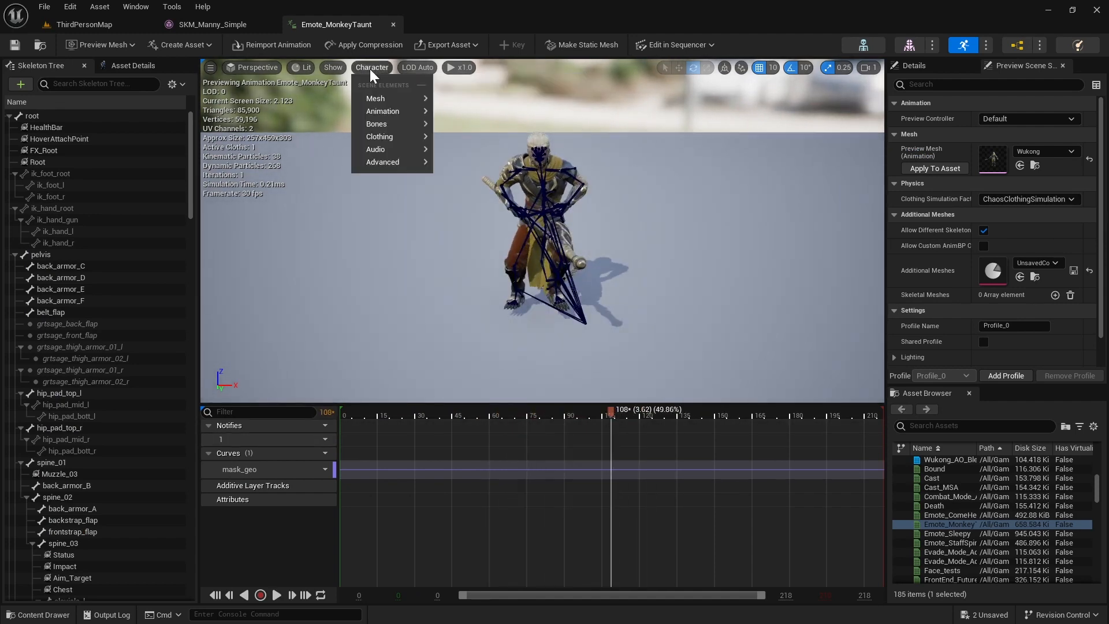
pyautogui.click(484, 282)
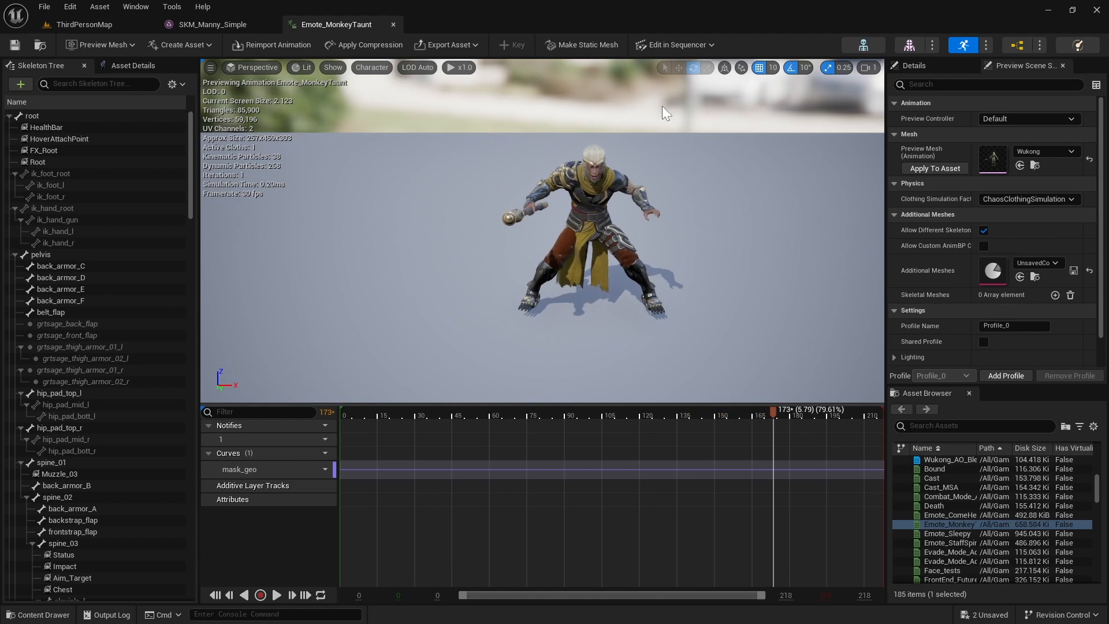
pyautogui.click(579, 45)
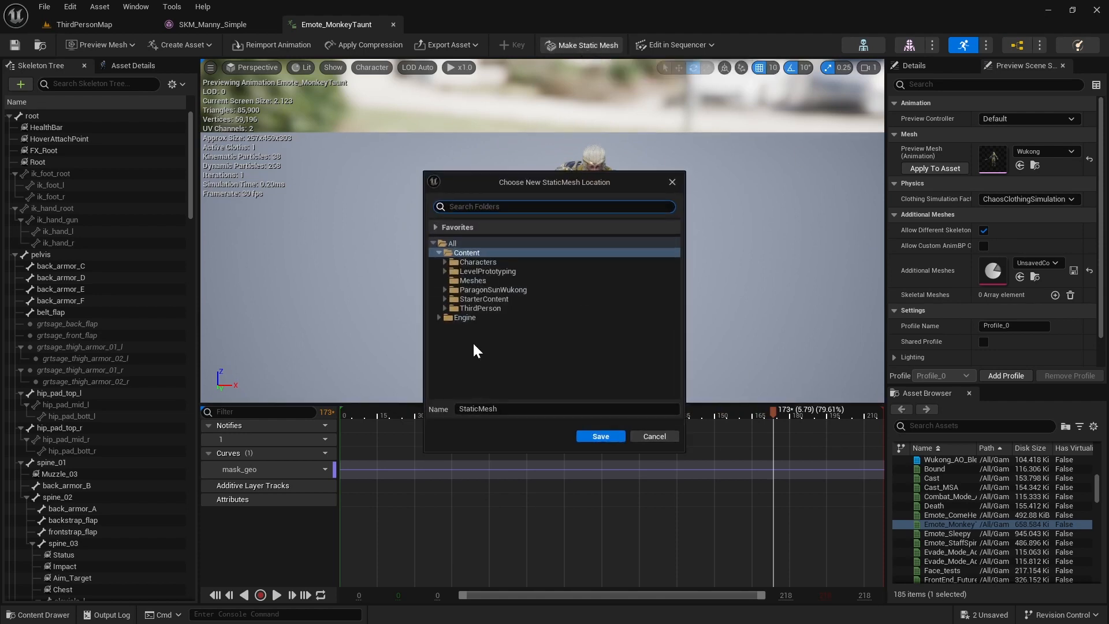
# - Save the paused Wukong pose as static mesh SM_Taunt in Content/Meshes
pyautogui.click(472, 279)
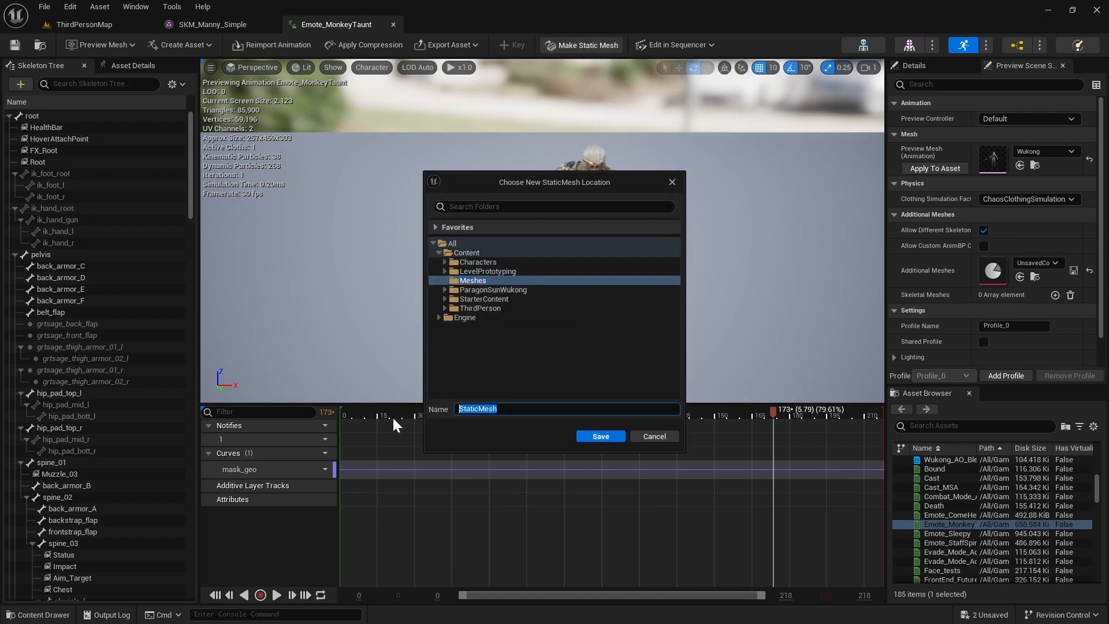
pyautogui.write('SM_T')
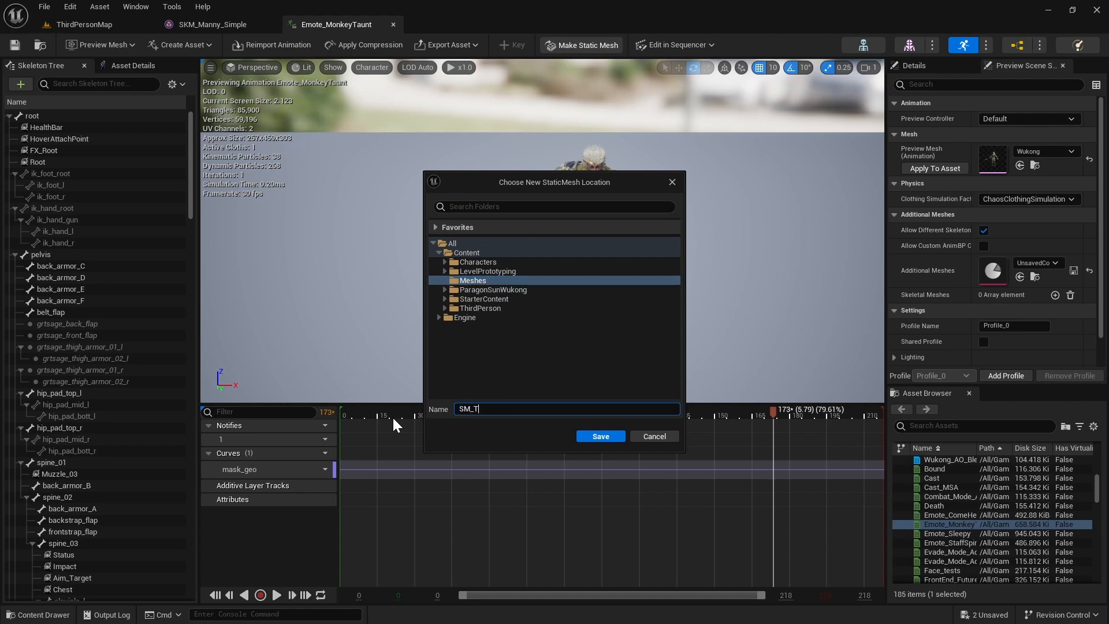
pyautogui.write('aunt')
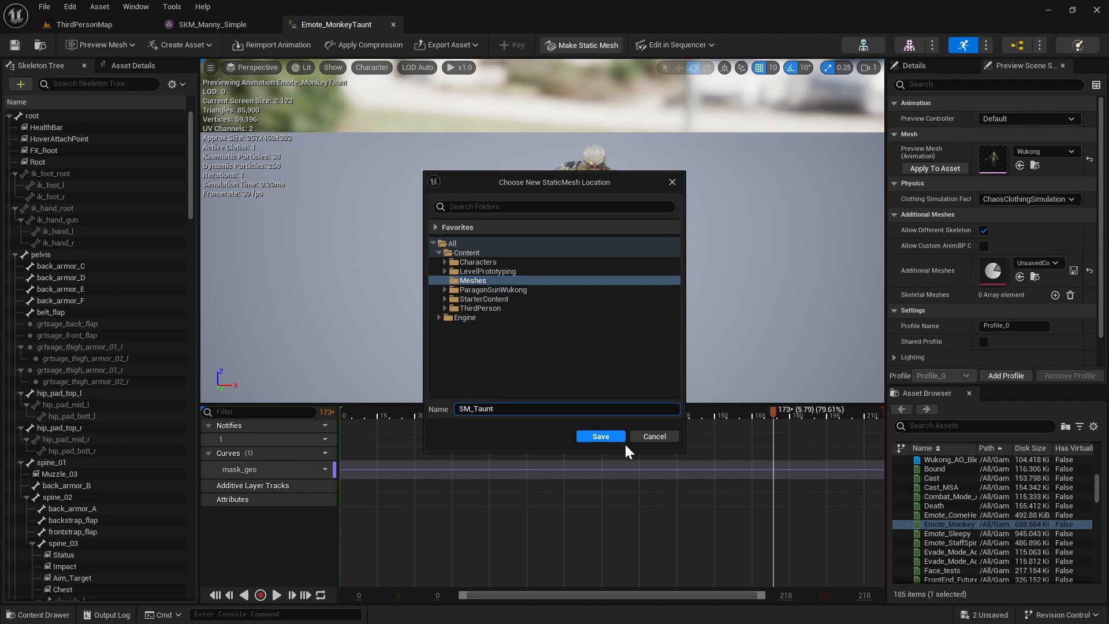
pyautogui.click(599, 436)
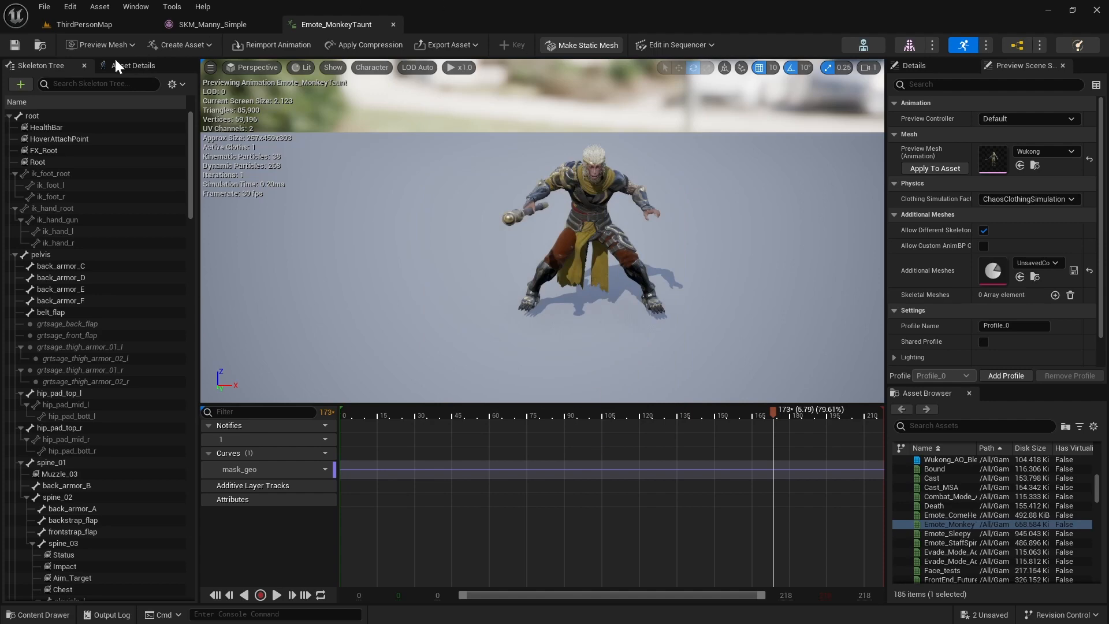
pyautogui.click(581, 45)
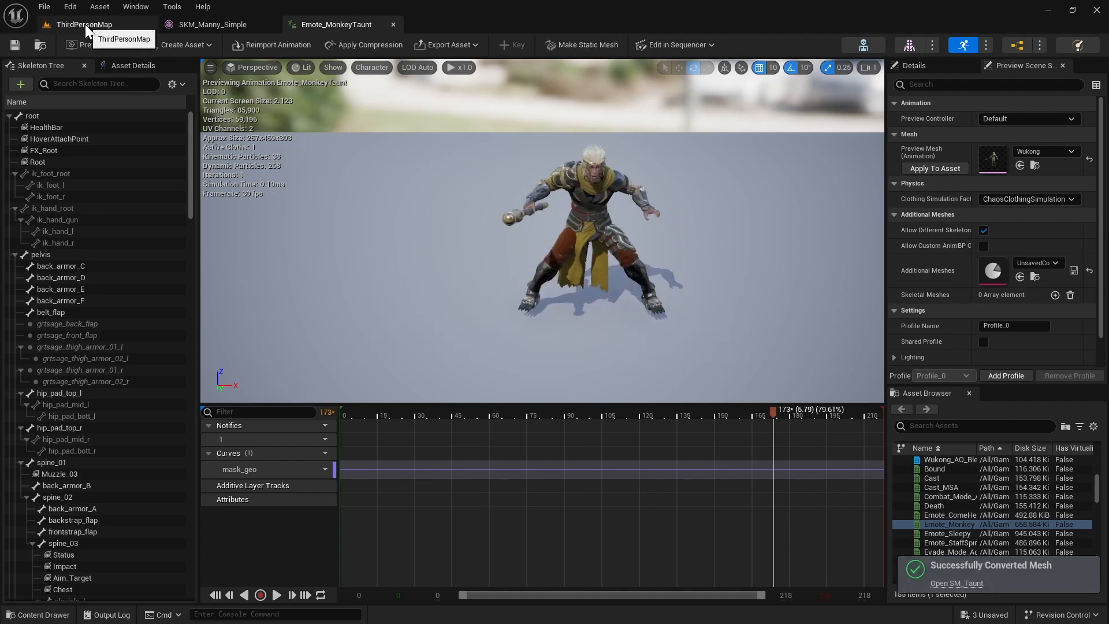
# - In ThirdPersonMap, select SM_Wave and add the SM_Taunt warrior to the selection
pyautogui.click(83, 24)
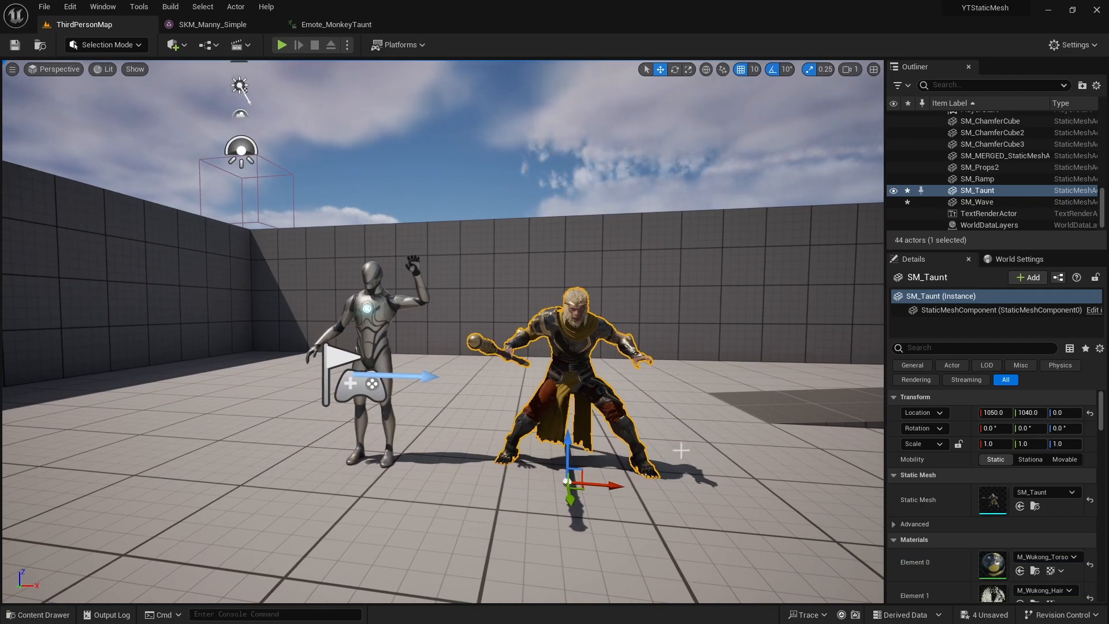
pyautogui.moveTo(490, 356)
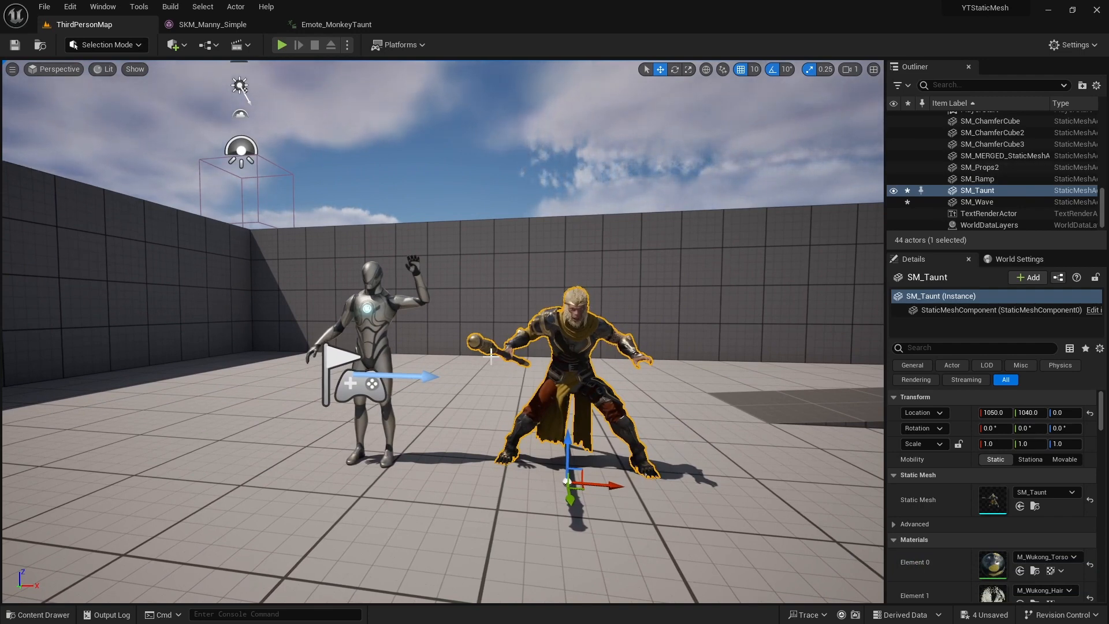
pyautogui.click(977, 201)
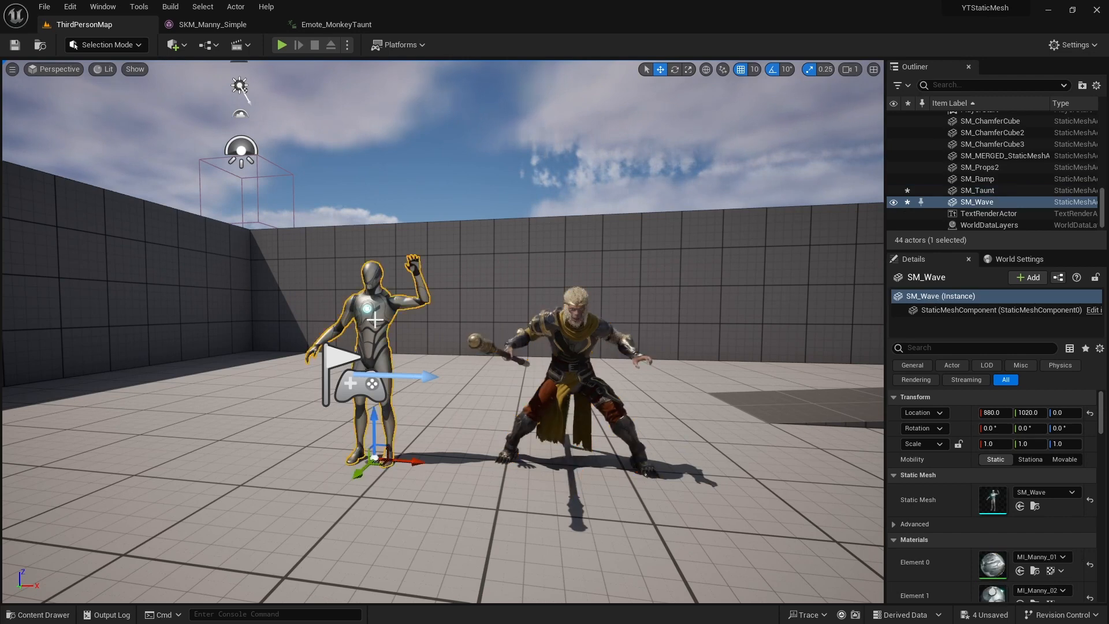
pyautogui.moveTo(584, 303)
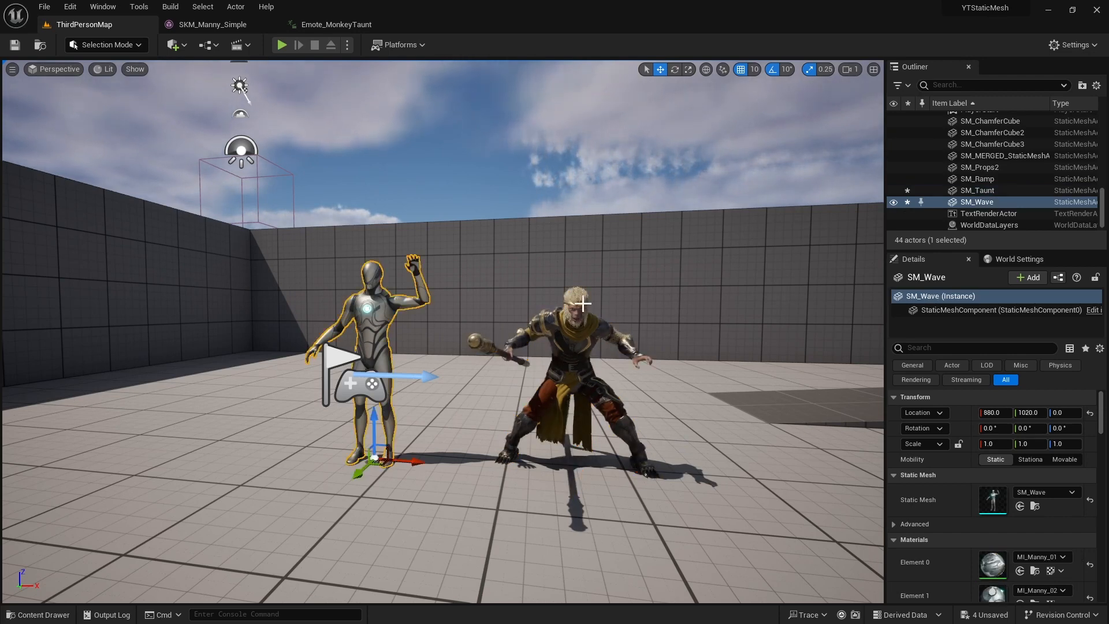
pyautogui.moveTo(606, 364)
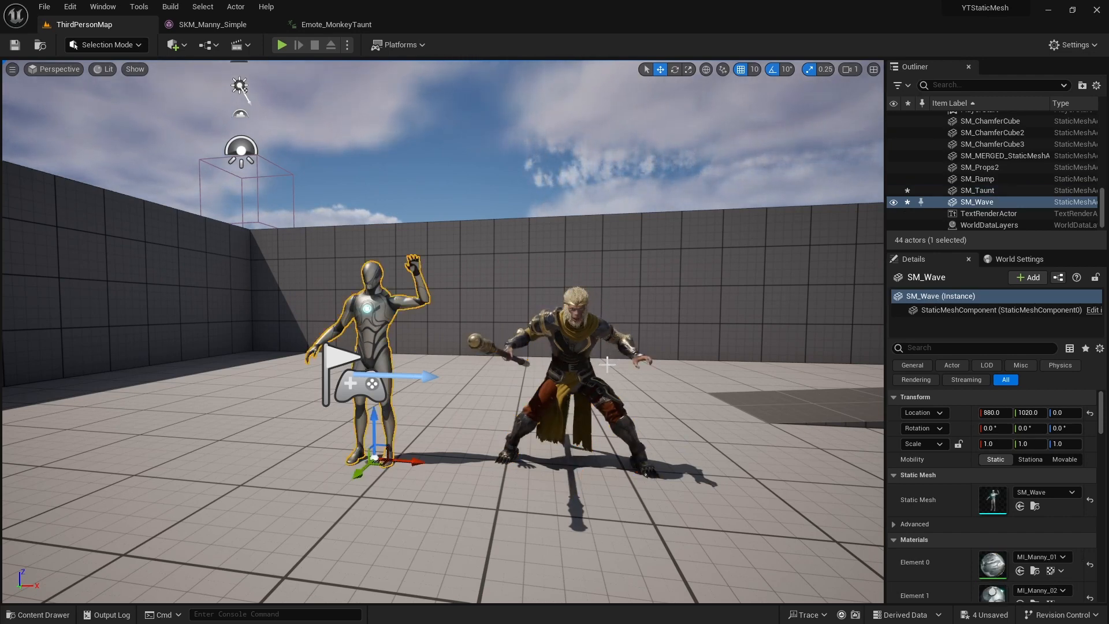
pyautogui.moveTo(586, 367)
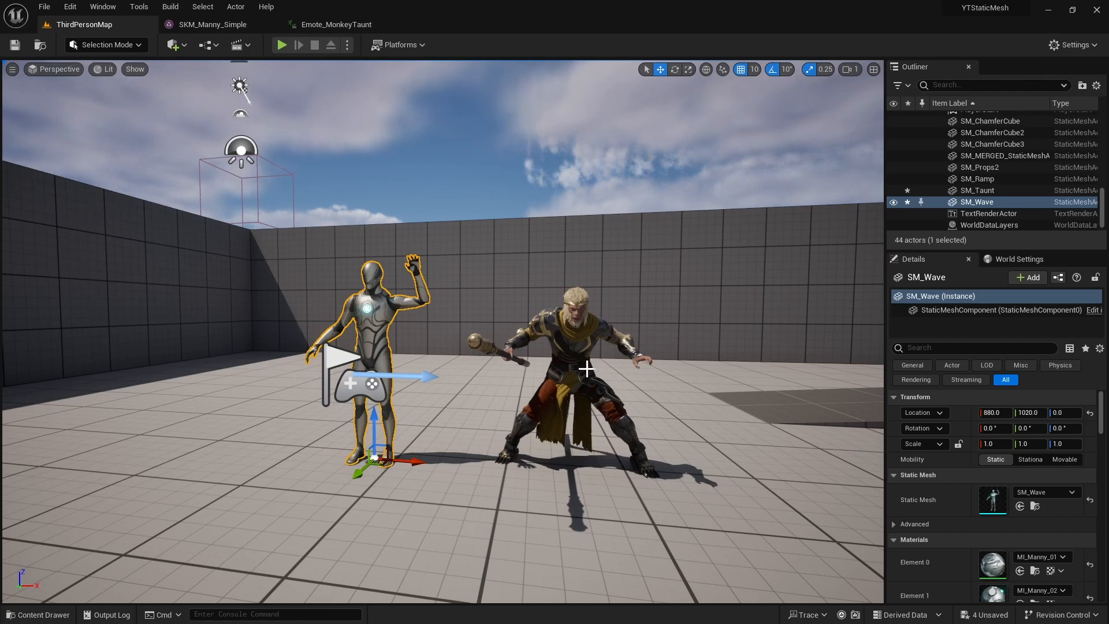
pyautogui.click(977, 190)
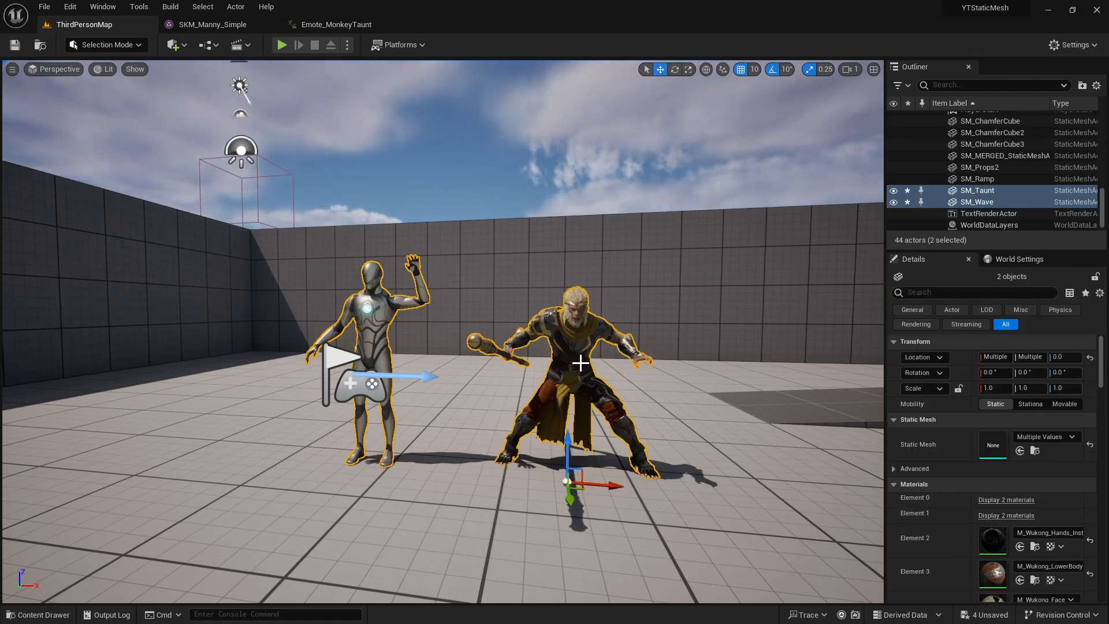
pyautogui.moveTo(234, 7)
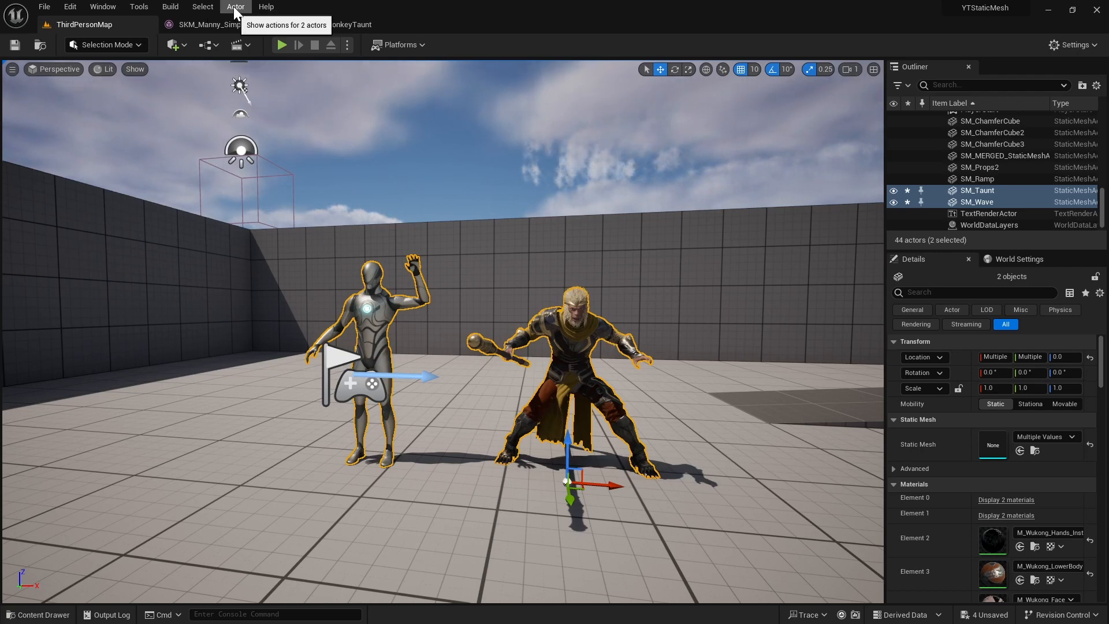
# - Convert the two selected figures into SM_Group in Meshes and place it in the level
pyautogui.click(234, 7)
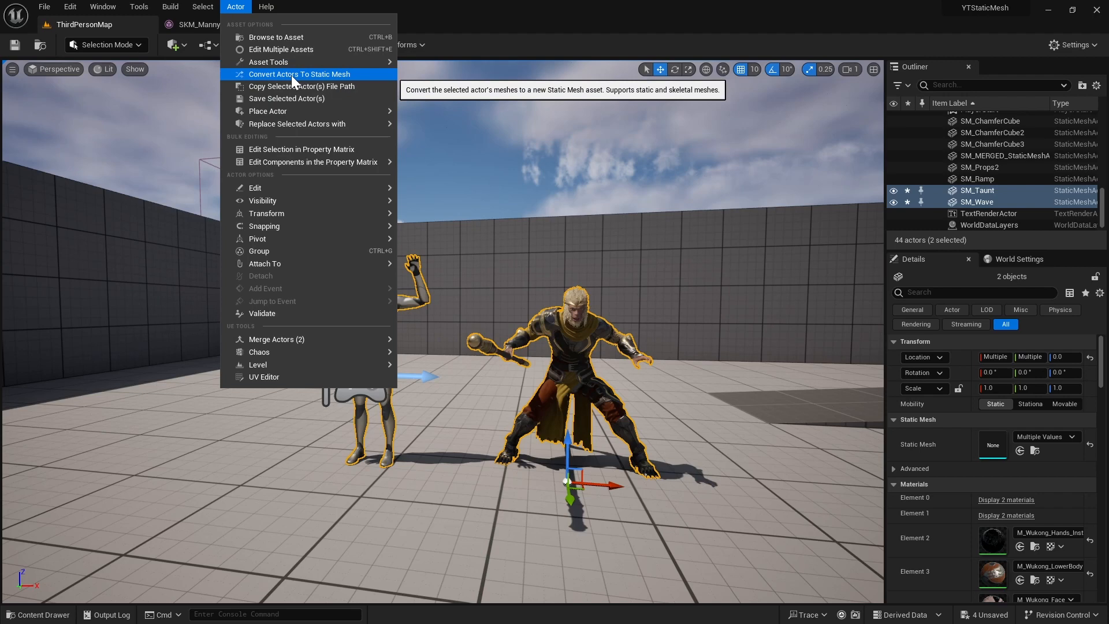
pyautogui.click(299, 74)
pyautogui.write('S')
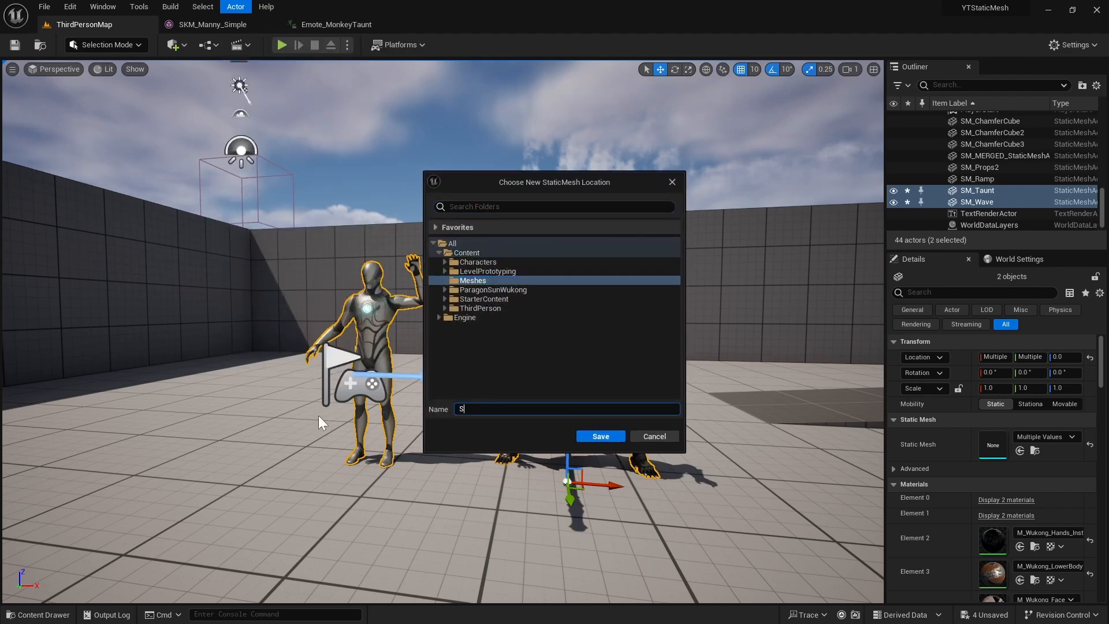
pyautogui.write('M_Group')
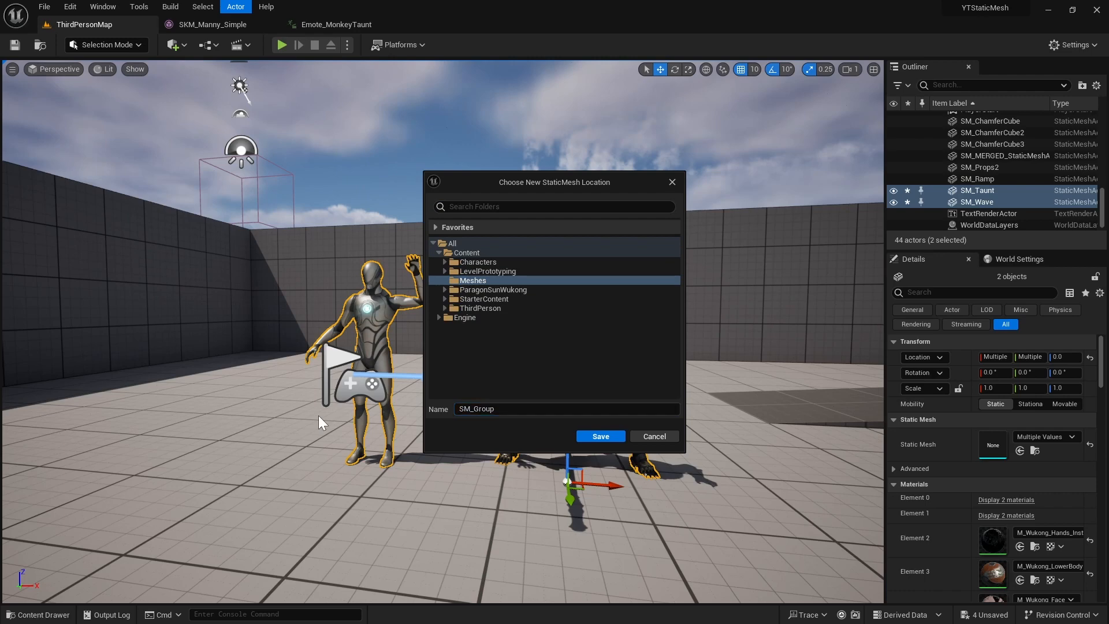
pyautogui.click(599, 436)
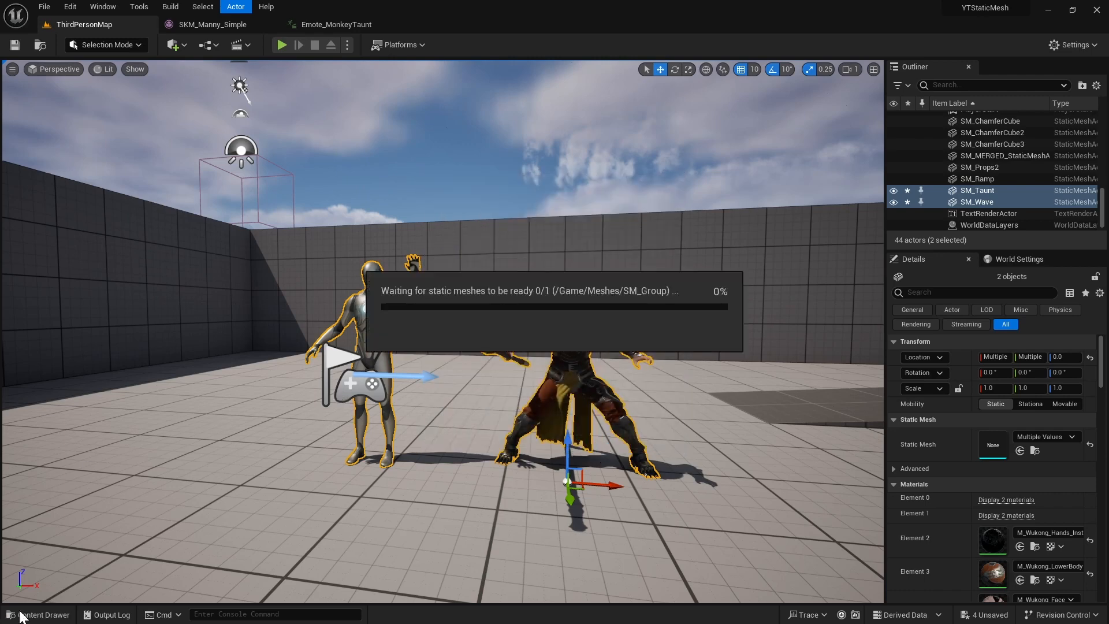
pyautogui.click(41, 614)
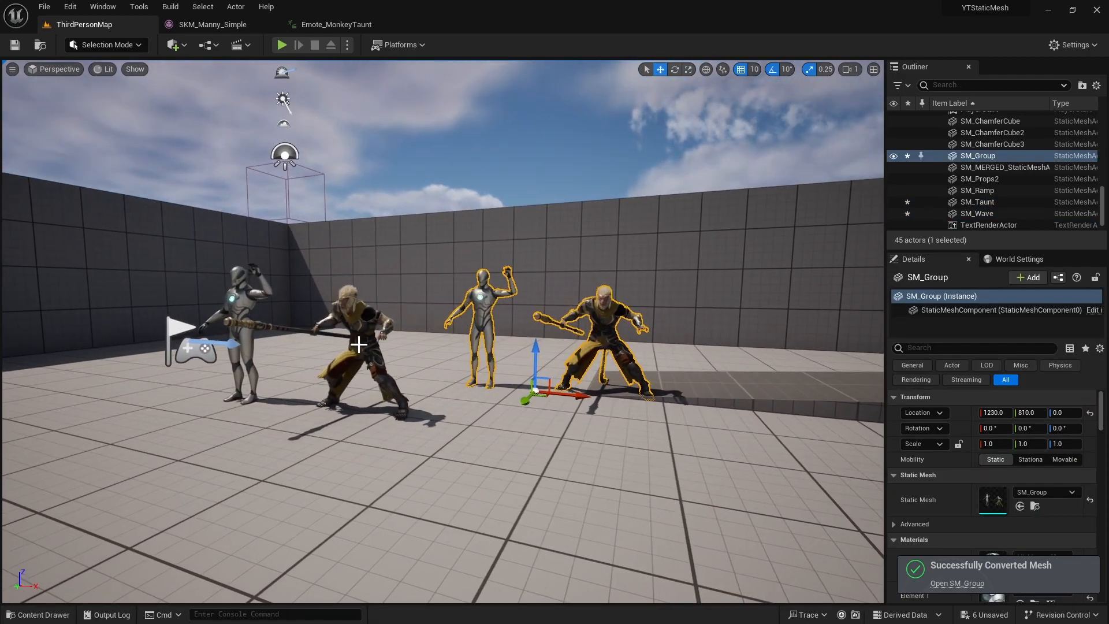
pyautogui.click(977, 201)
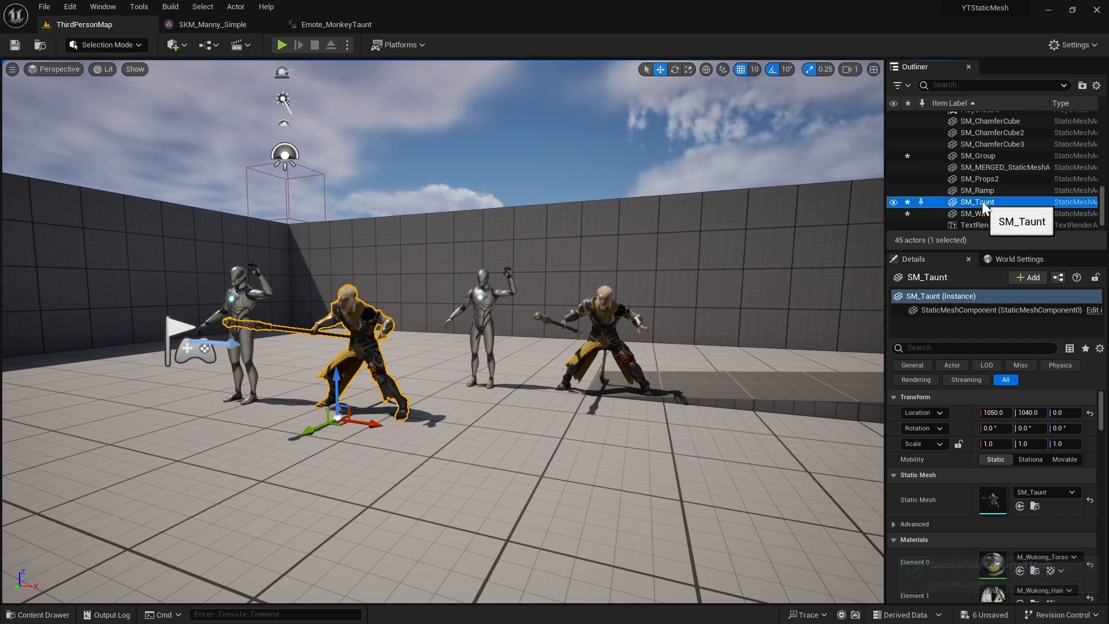
# - Replace the SM_Taunt actor's mesh with SM_Group and move it right of the other figures
pyautogui.rightClick(978, 201)
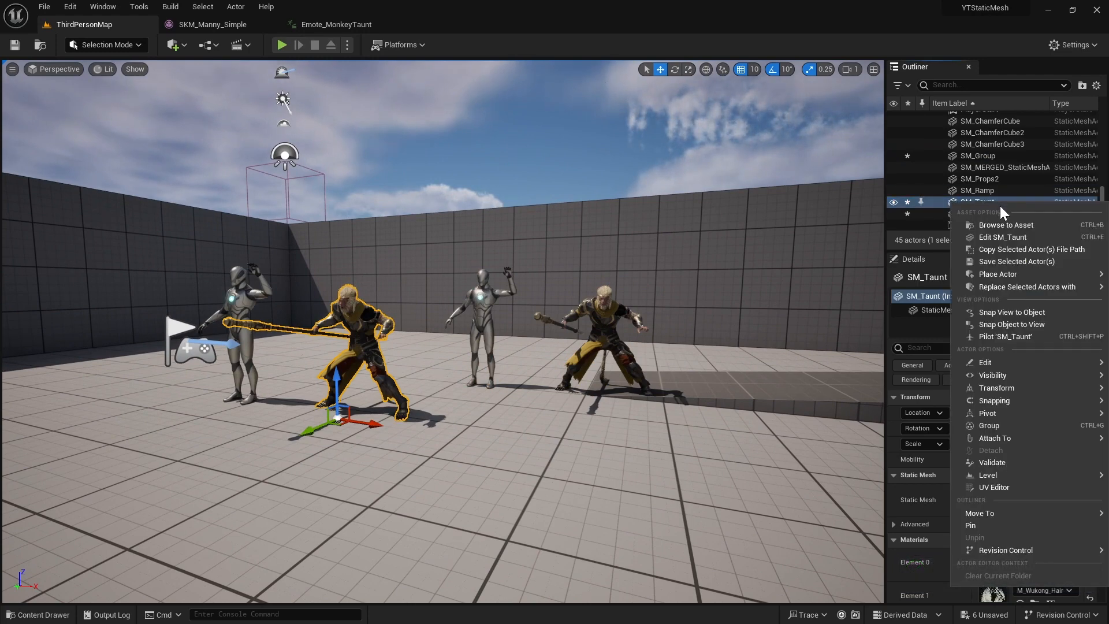
pyautogui.moveTo(1025, 287)
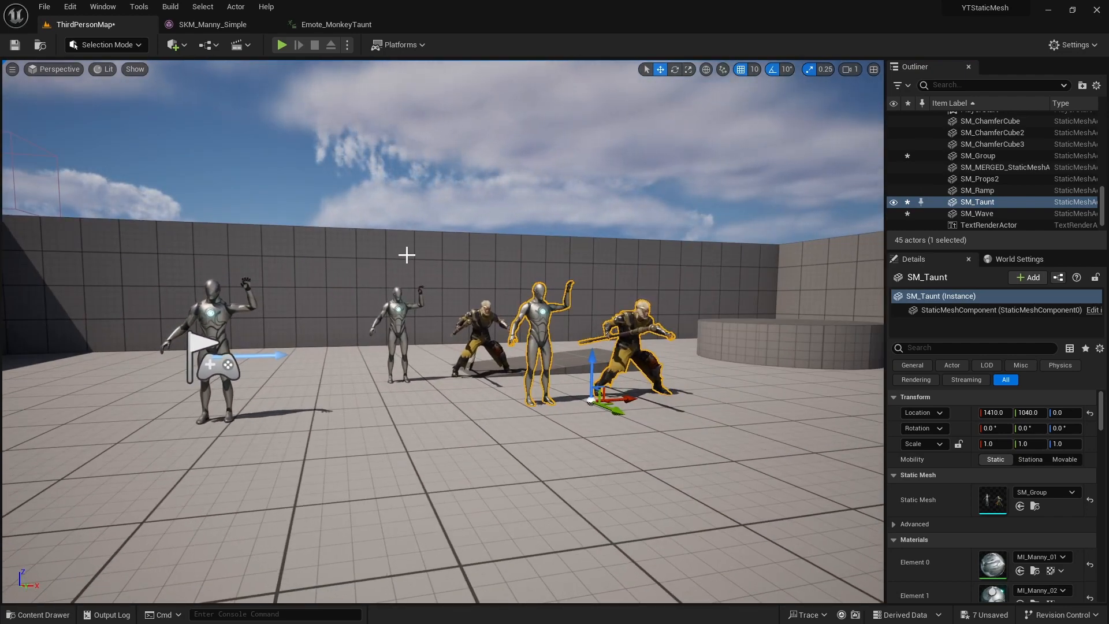
pyautogui.click(172, 45)
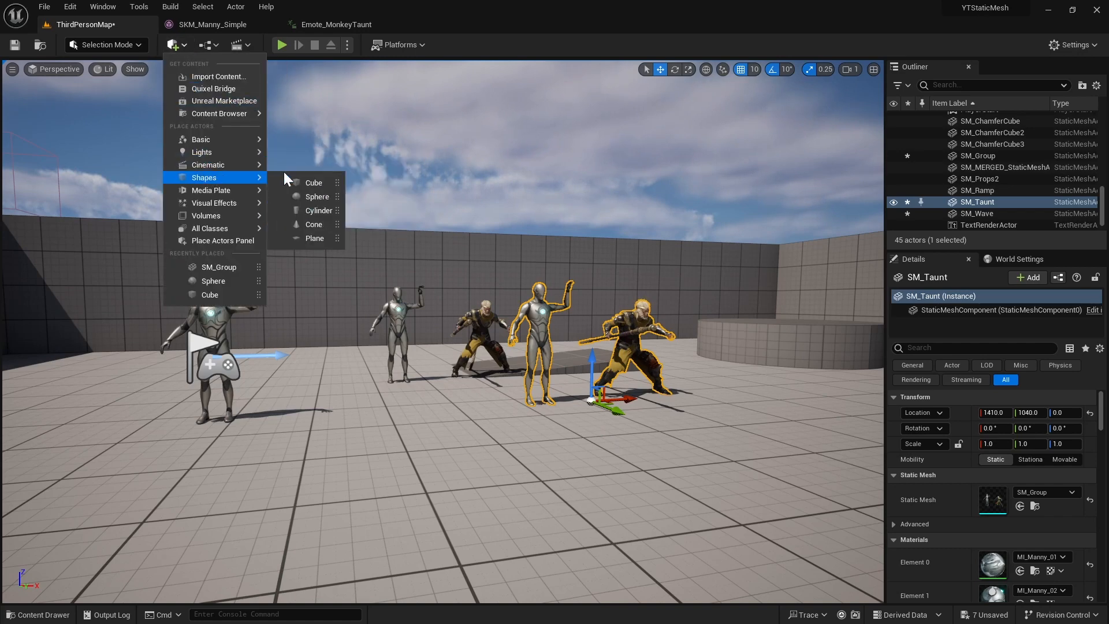
# - Add a cube and a sphere via Quick Add > Shapes, then Ctrl-select the left waving mannequin
pyautogui.click(313, 183)
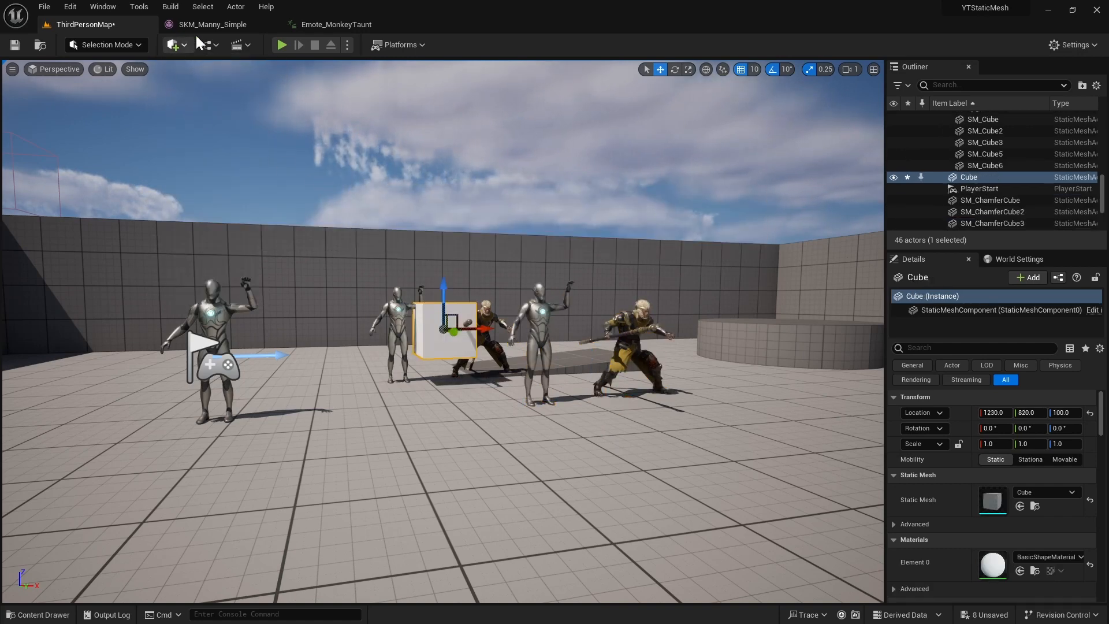
pyautogui.click(172, 45)
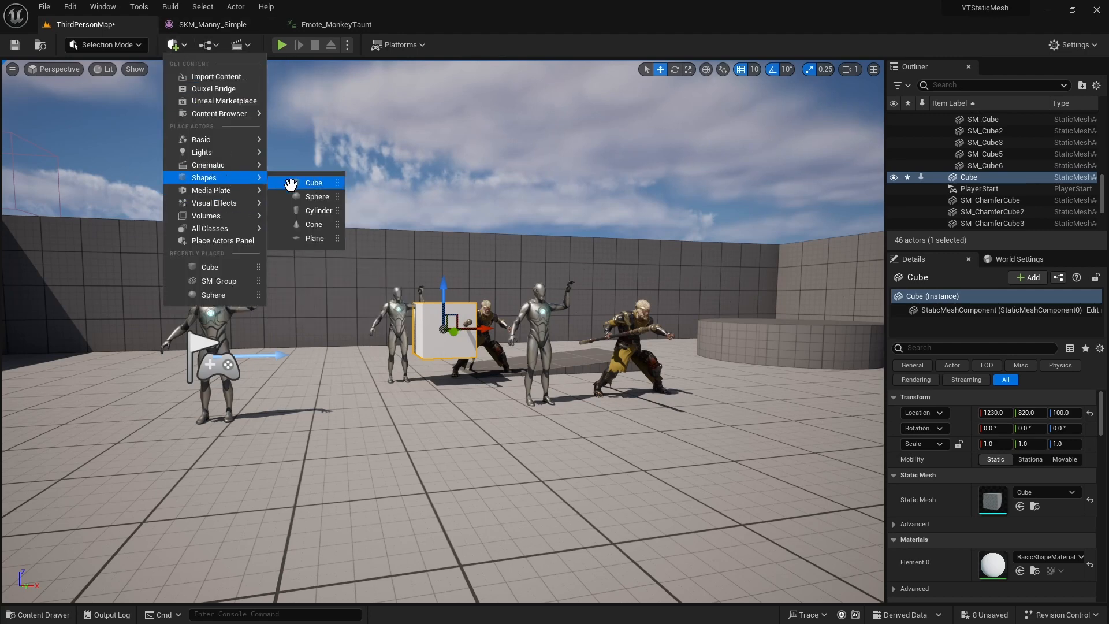
pyautogui.click(318, 196)
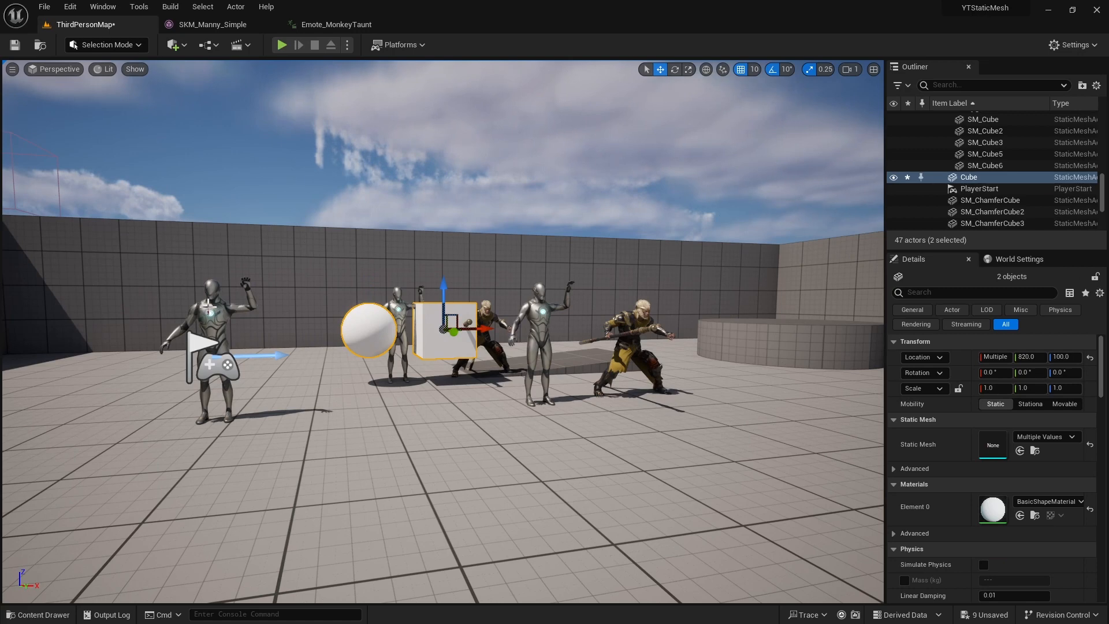
pyautogui.click(213, 333)
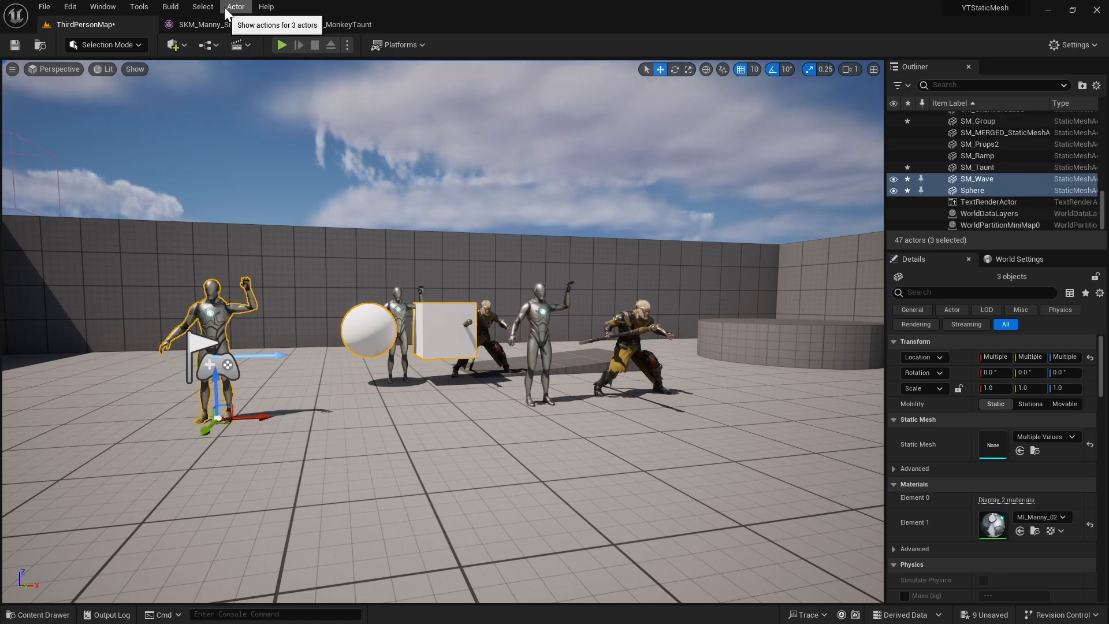
# - Convert the cube, sphere and mannequin into static mesh SM_Group2 saved in the Meshes folder
pyautogui.click(235, 7)
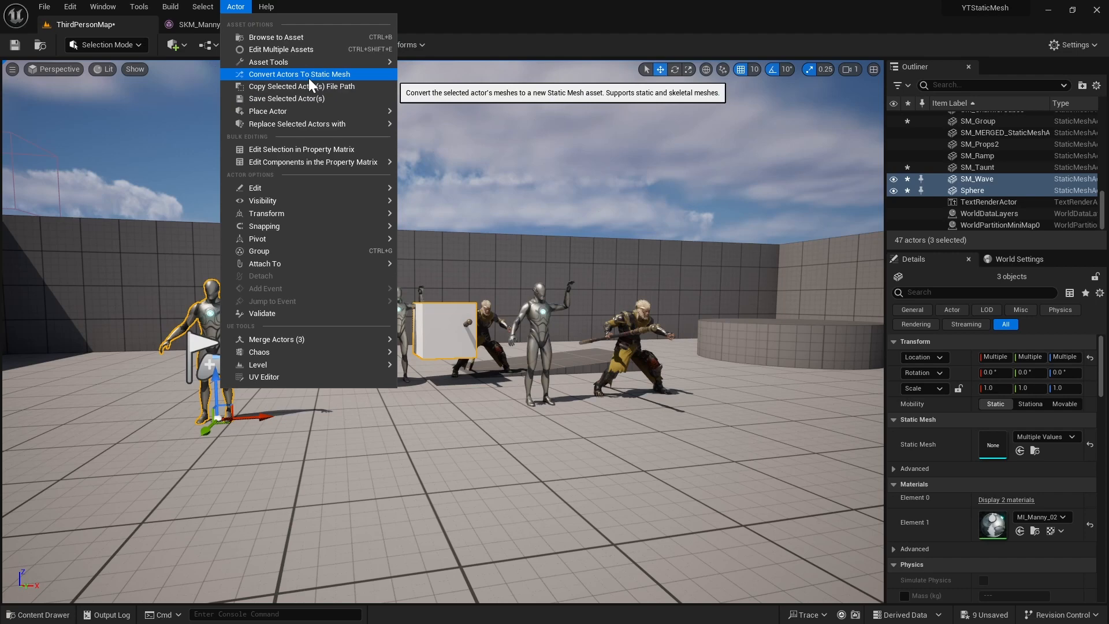
pyautogui.click(299, 74)
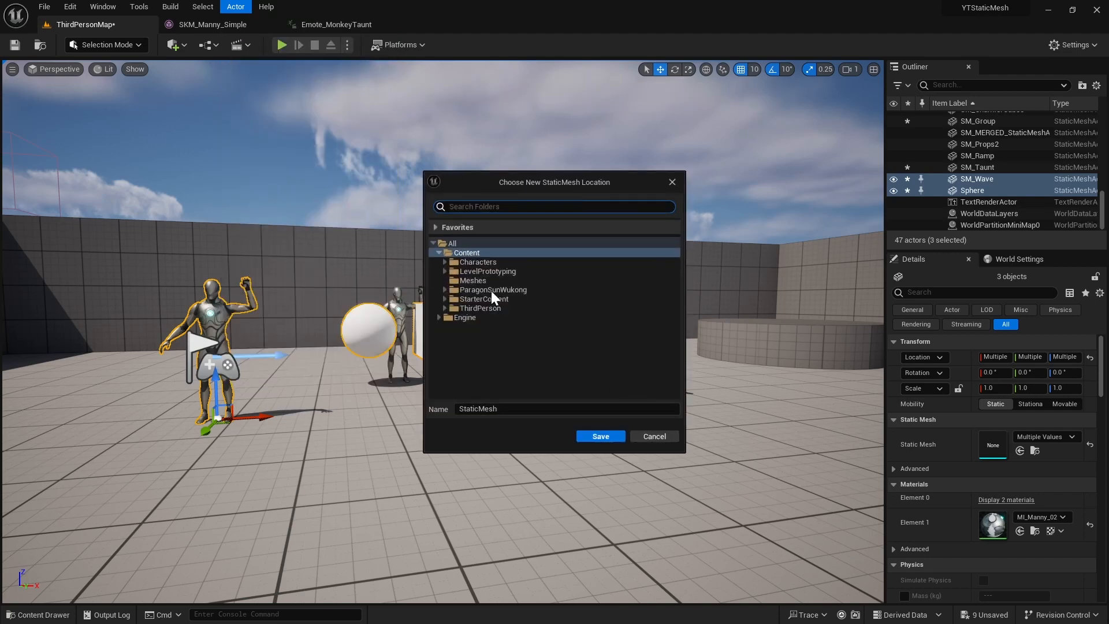
pyautogui.click(471, 279)
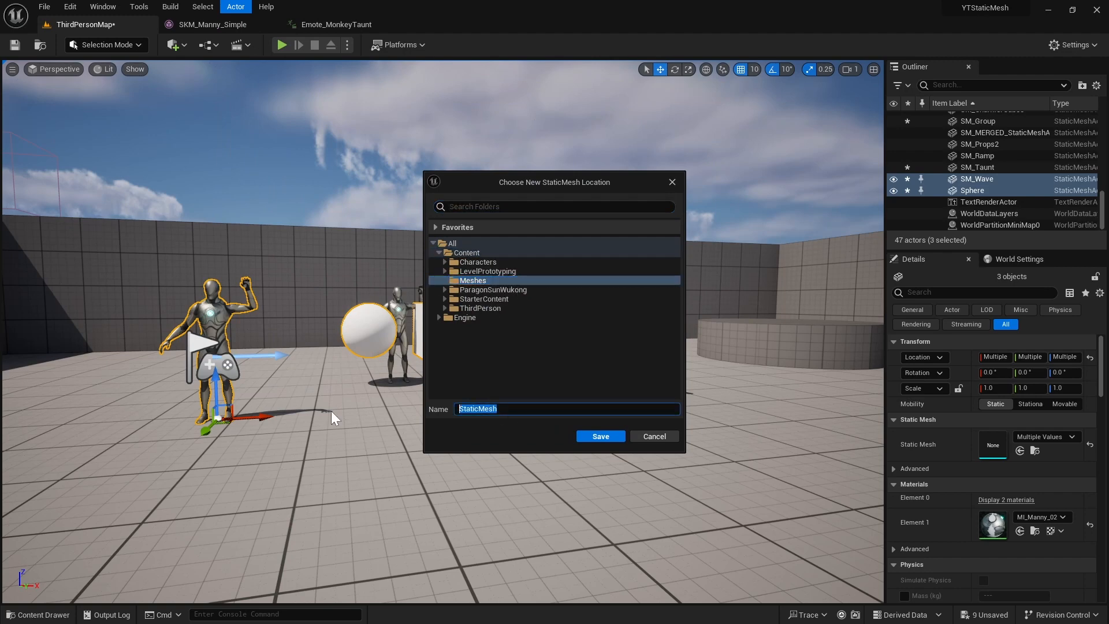
pyautogui.write('SM_Gro')
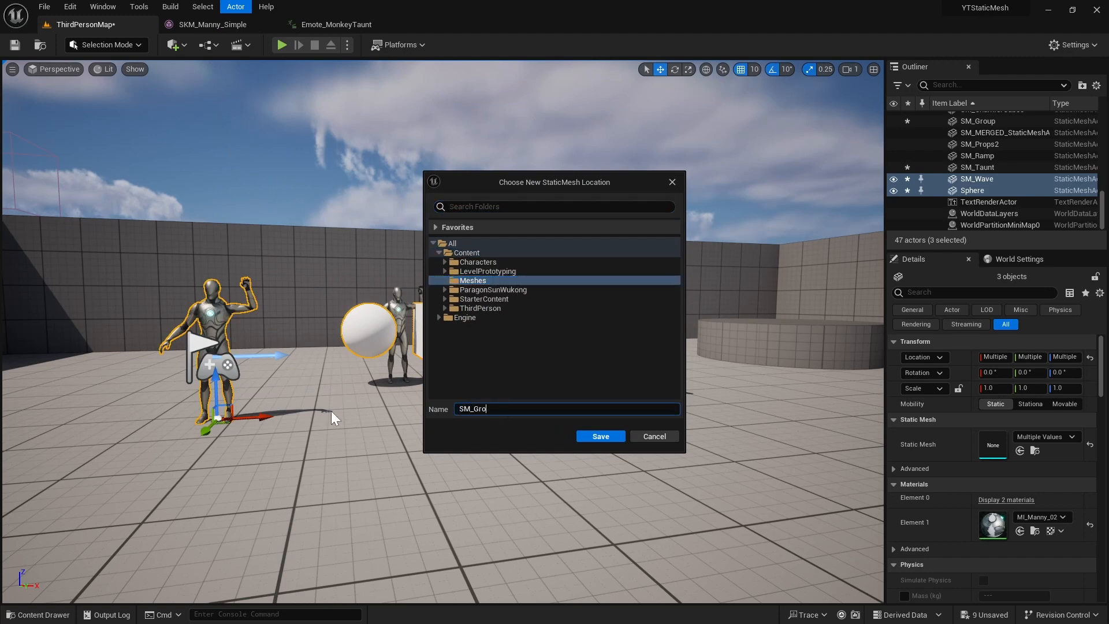
pyautogui.write('up2')
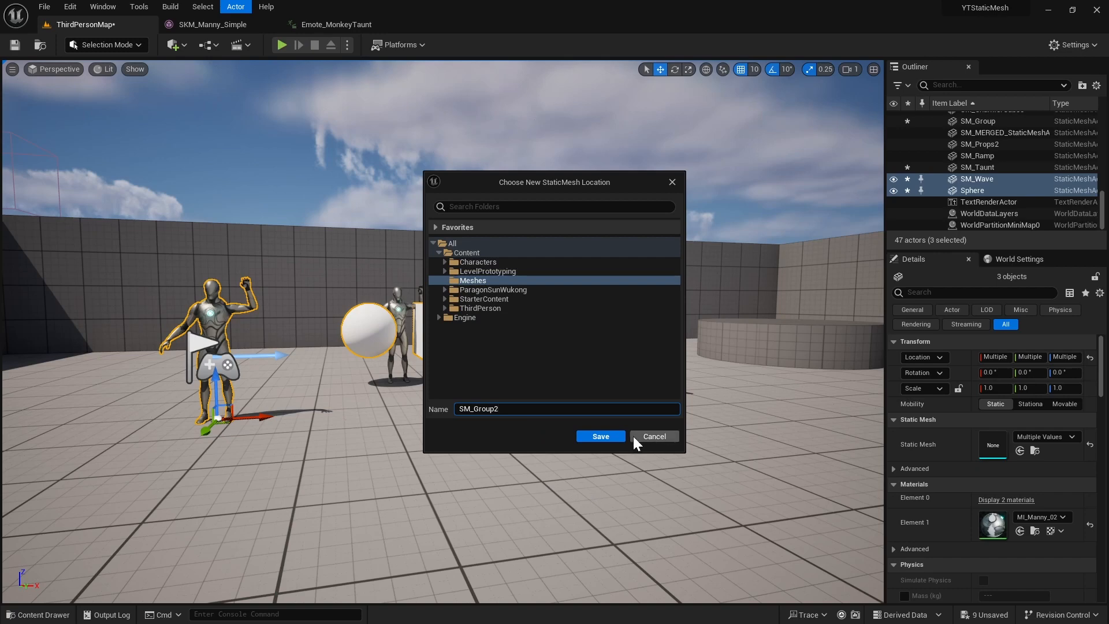
pyautogui.click(600, 436)
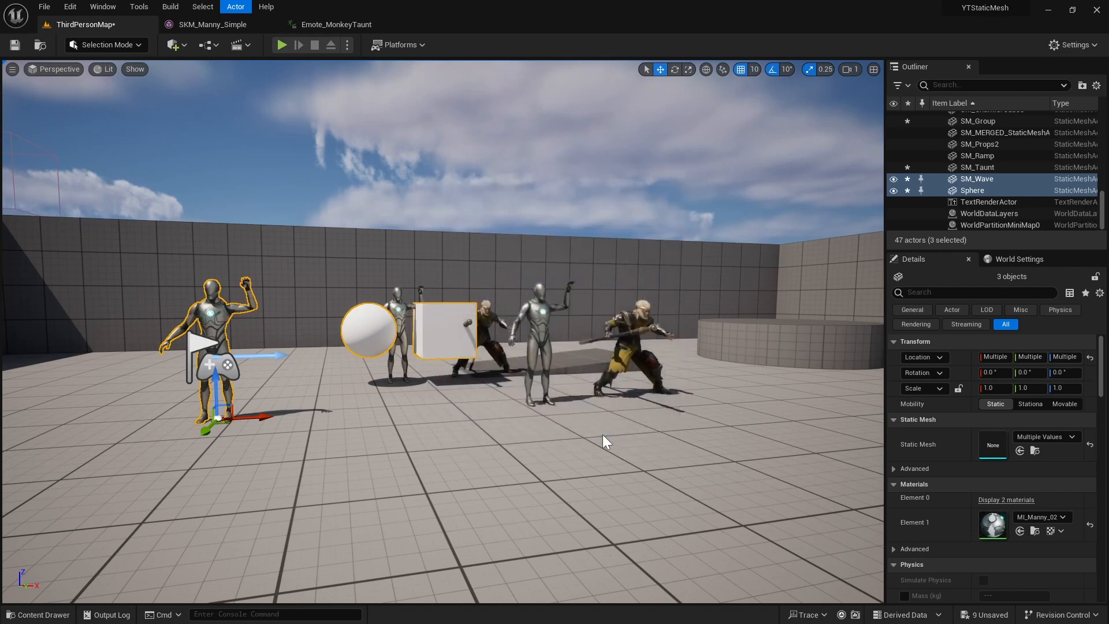
pyautogui.click(37, 613)
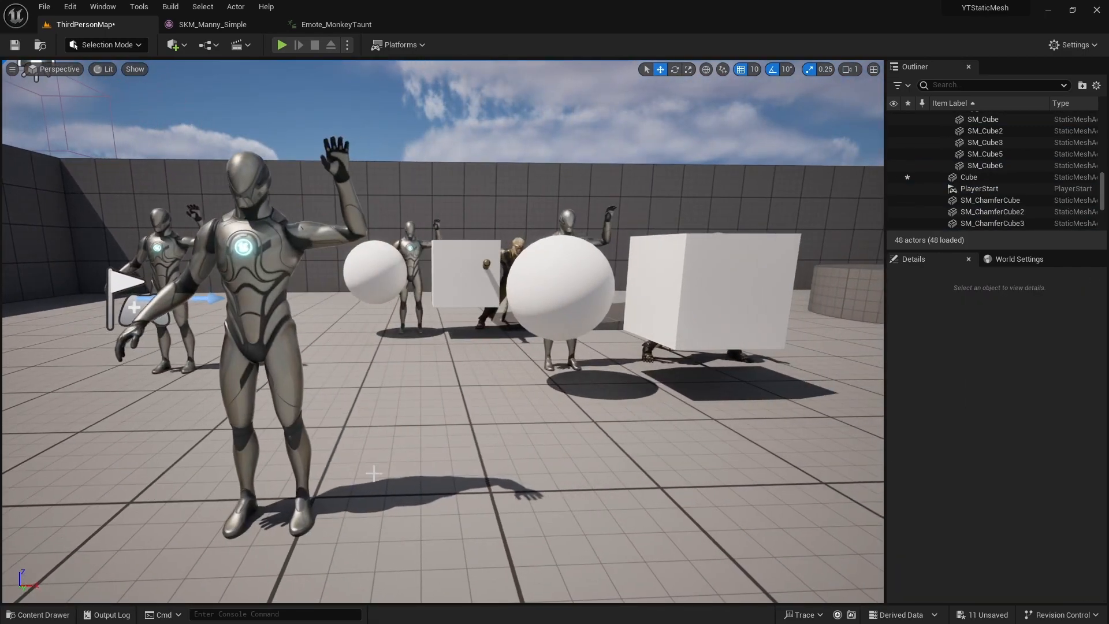
# - Bring BP_ThirdPersonCharacter from ThirdPerson > Blueprints into the viewport and select it
pyautogui.click(38, 614)
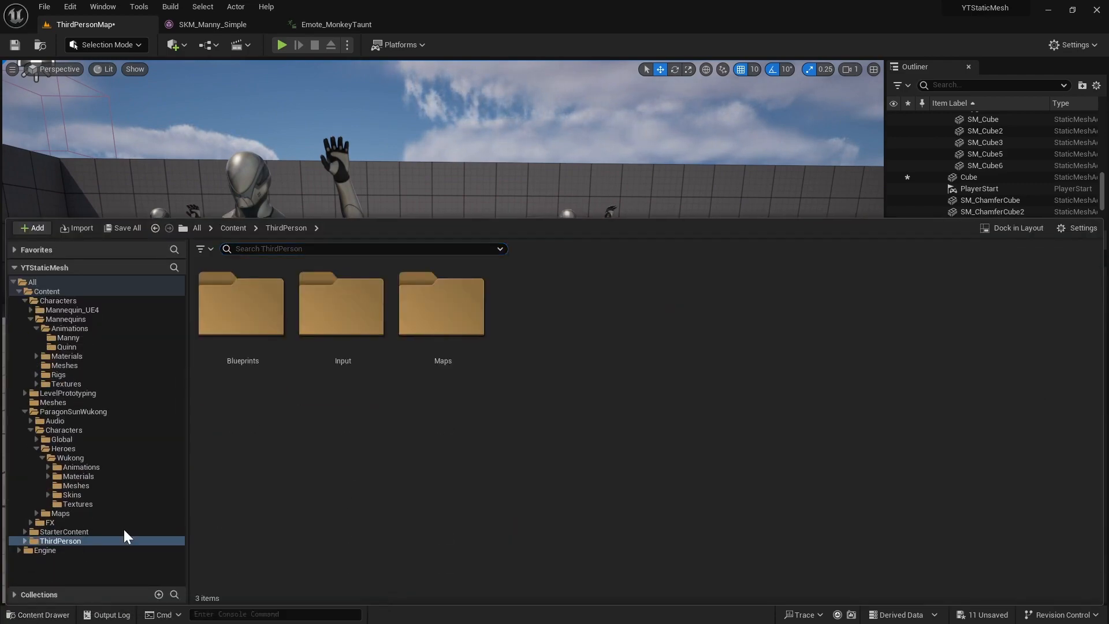
pyautogui.doubleClick(242, 304)
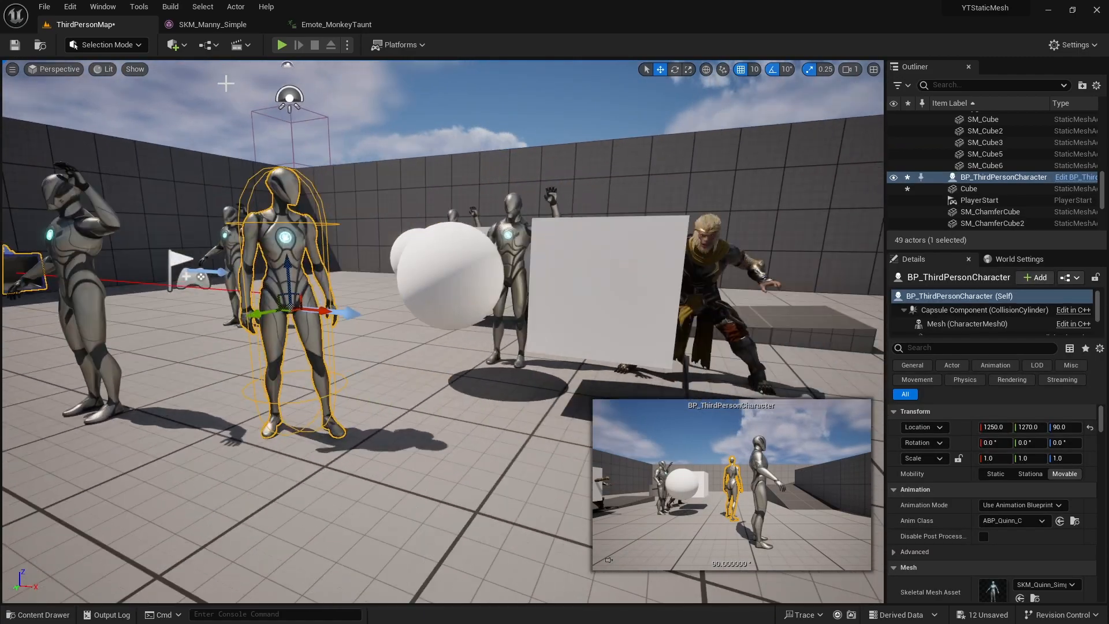
pyautogui.click(234, 7)
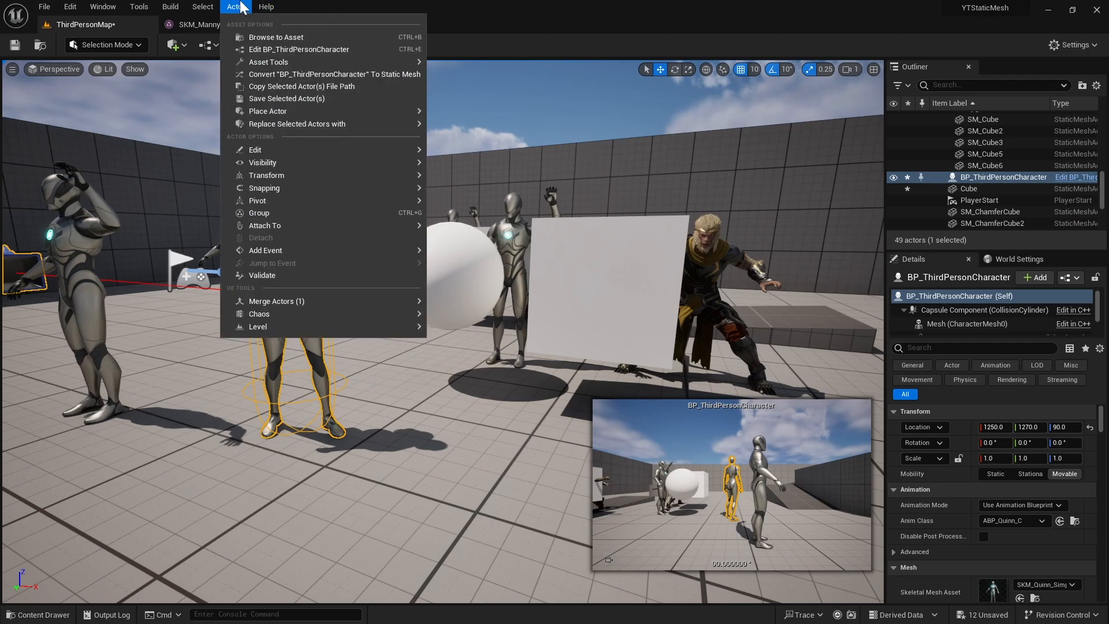
pyautogui.moveTo(333, 73)
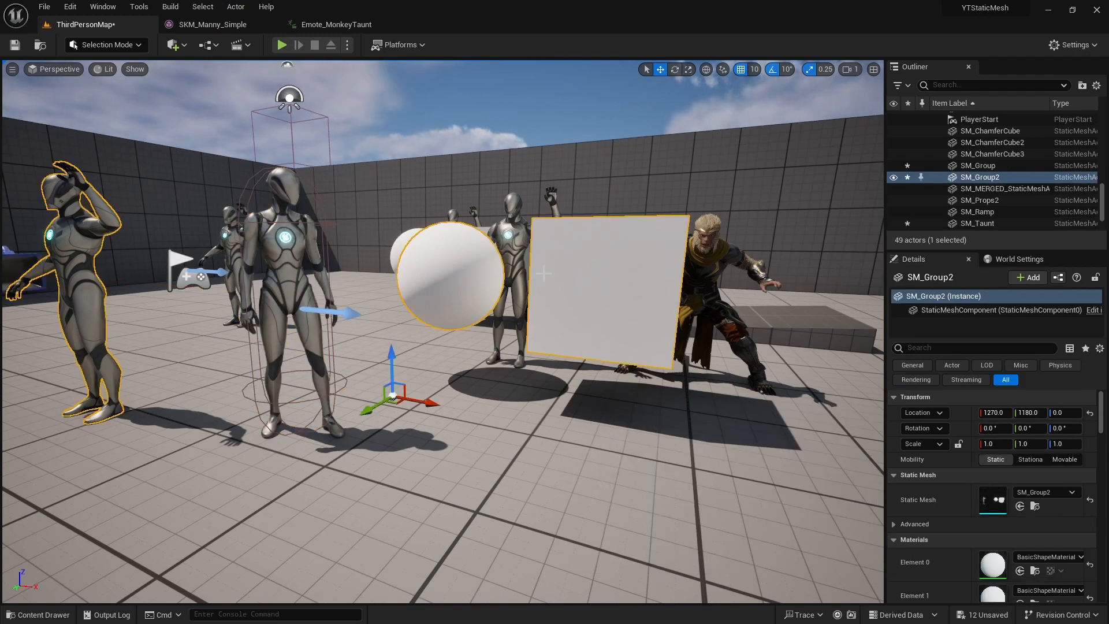
pyautogui.click(287, 297)
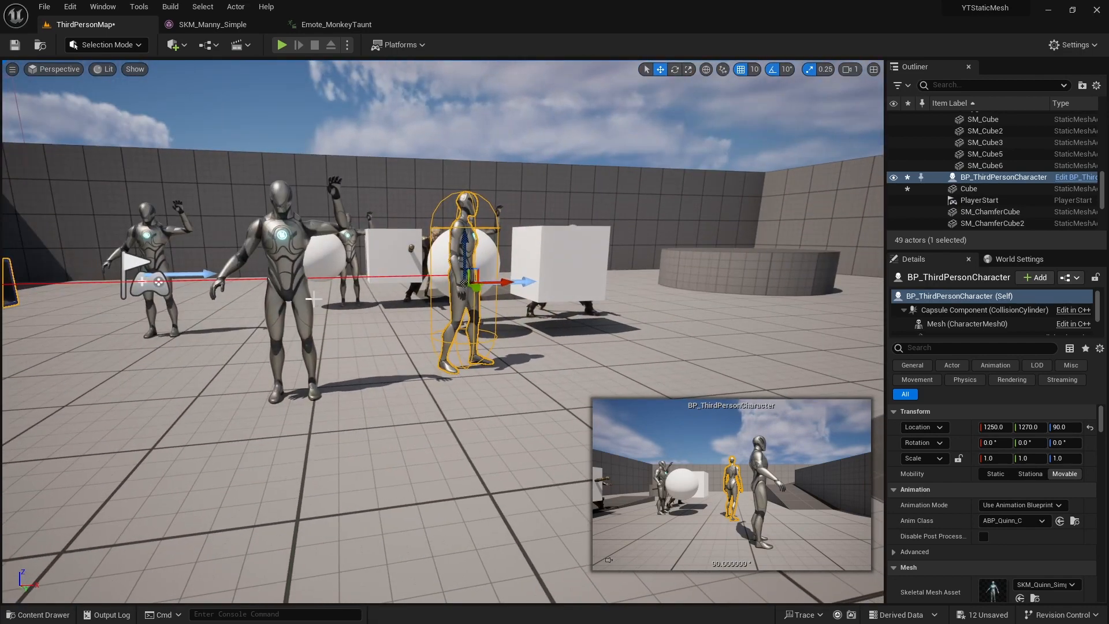
pyautogui.moveTo(73, 569)
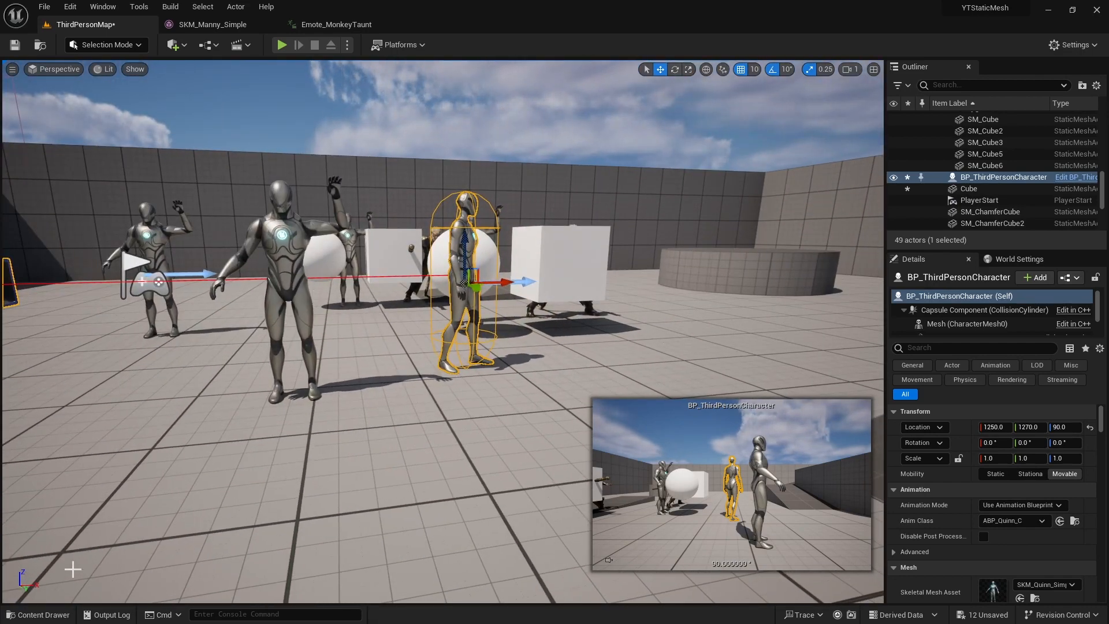
pyautogui.moveTo(37, 613)
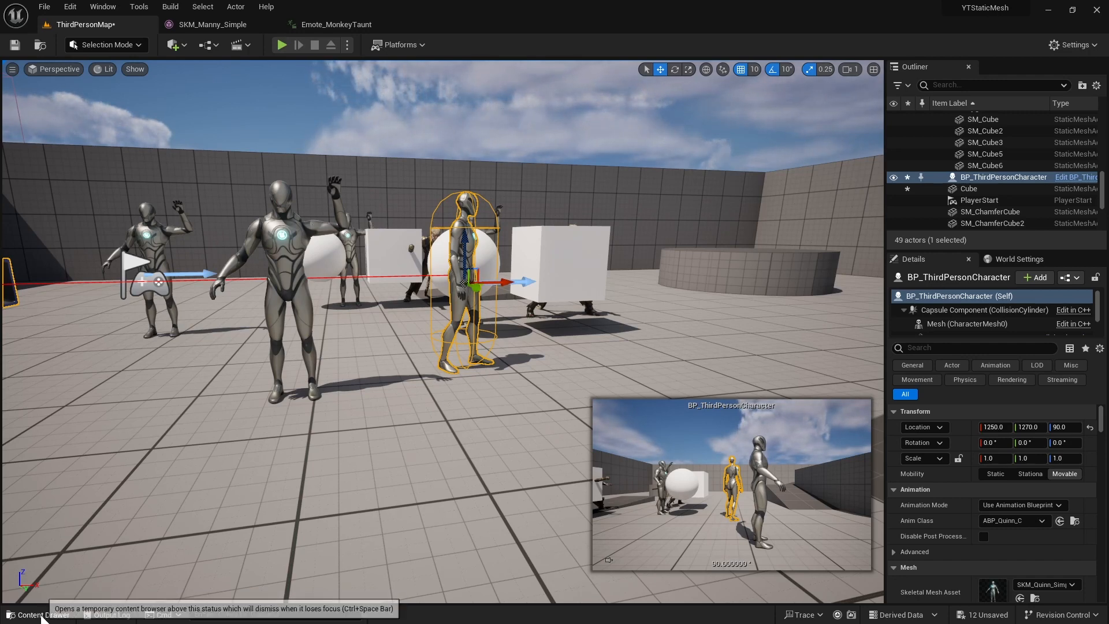
# - Open StarterMap from StarterContent > Maps, saving all changed assets when prompted
pyautogui.click(38, 615)
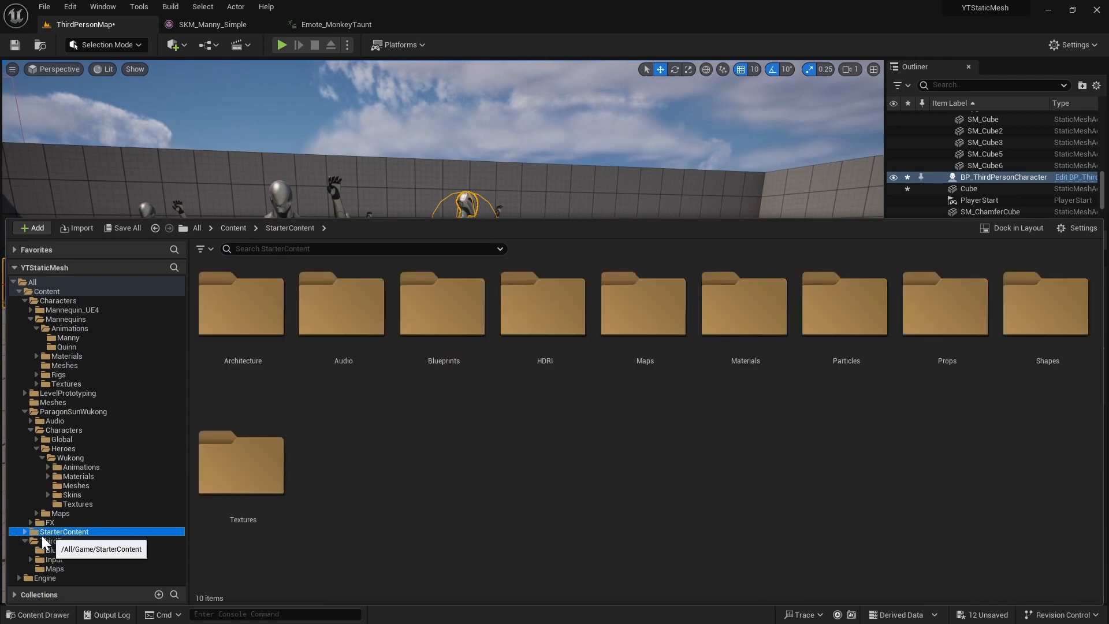
pyautogui.click(50, 522)
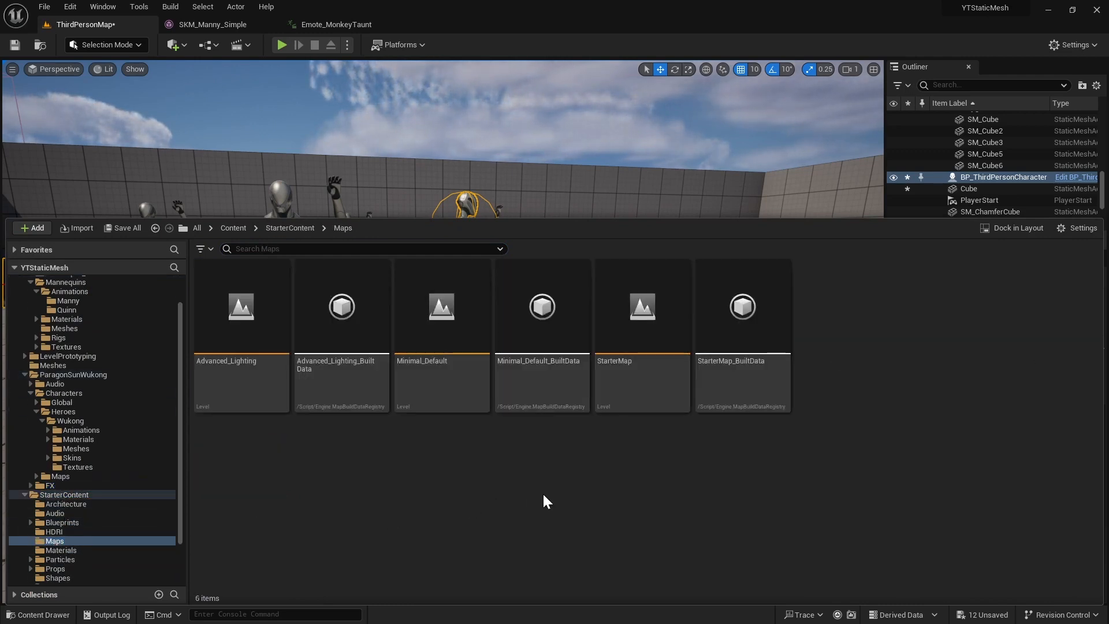
pyautogui.click(122, 227)
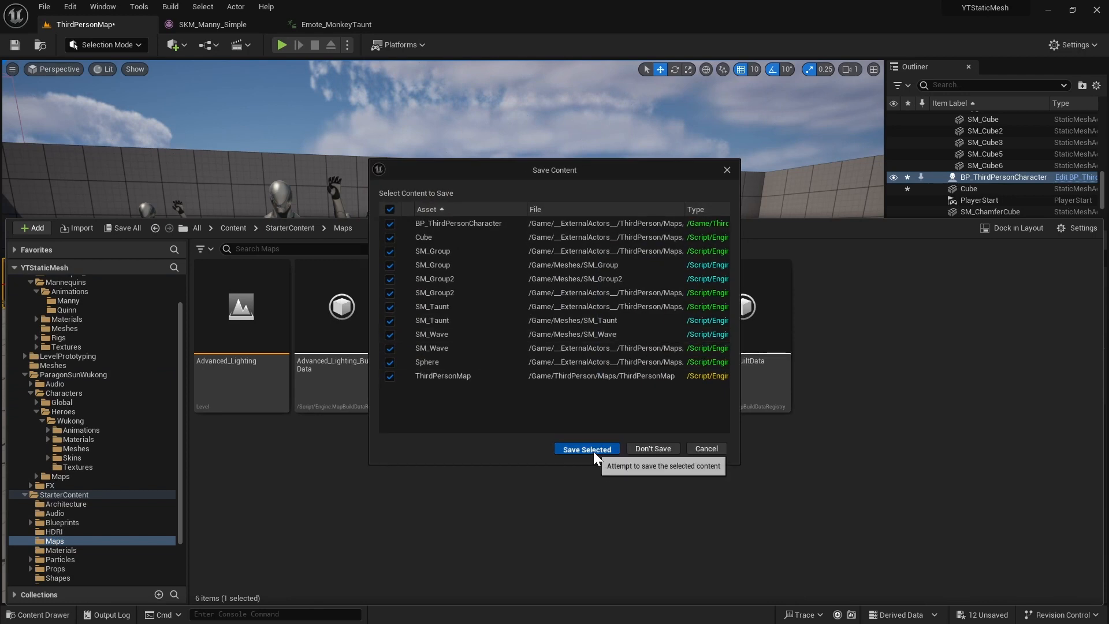
pyautogui.click(586, 448)
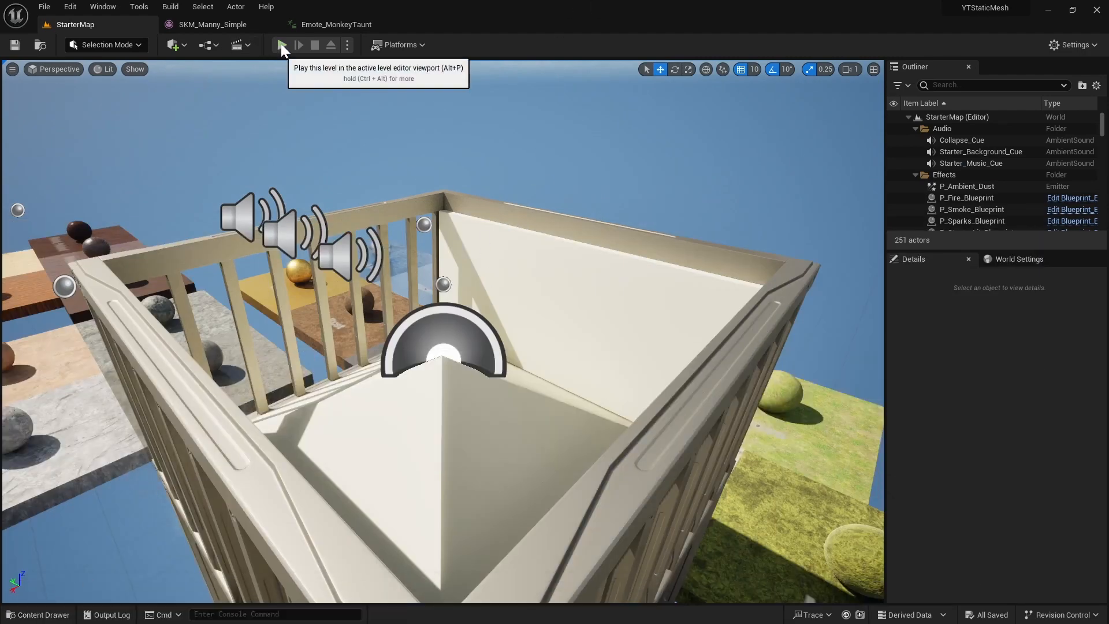
# - Play StarterMap, stop, play again and pause while the golden props are falling
pyautogui.click(281, 45)
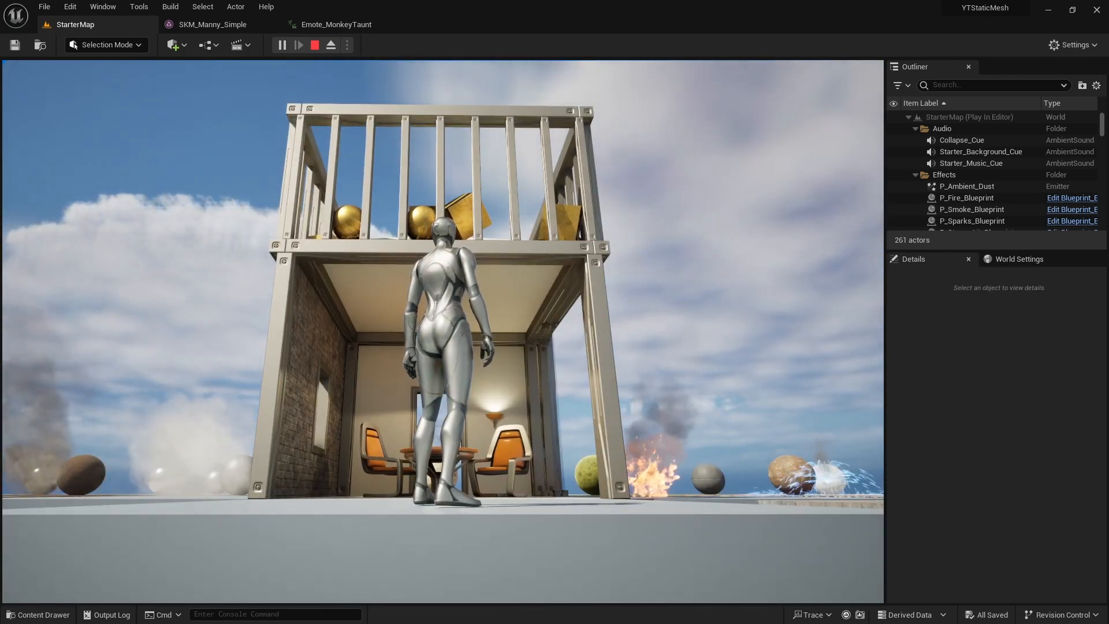
pyautogui.click(314, 45)
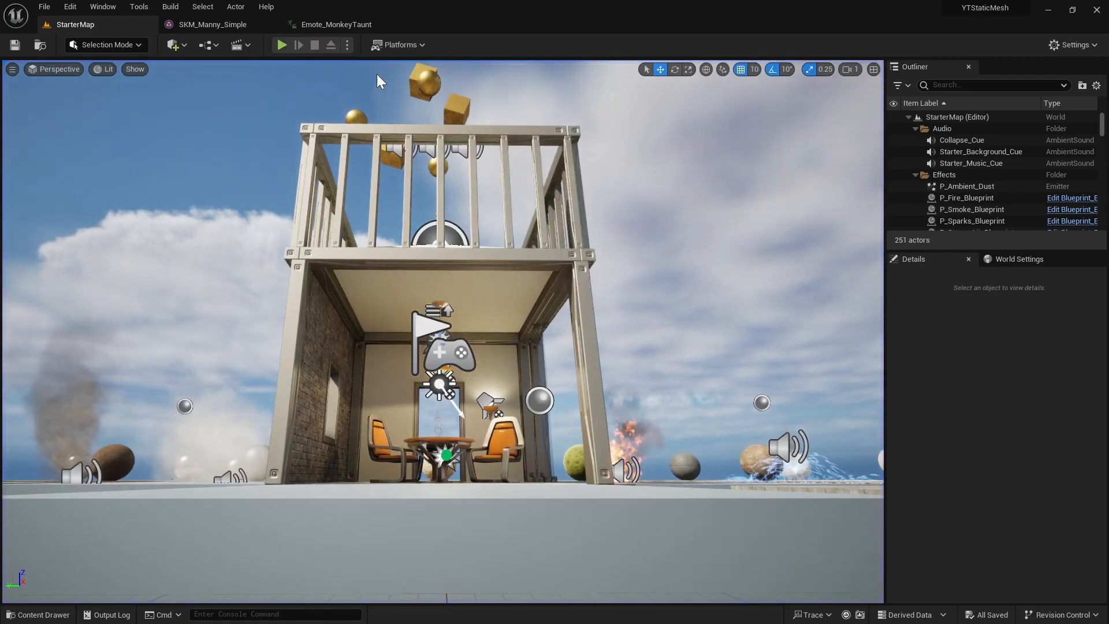
pyautogui.click(281, 45)
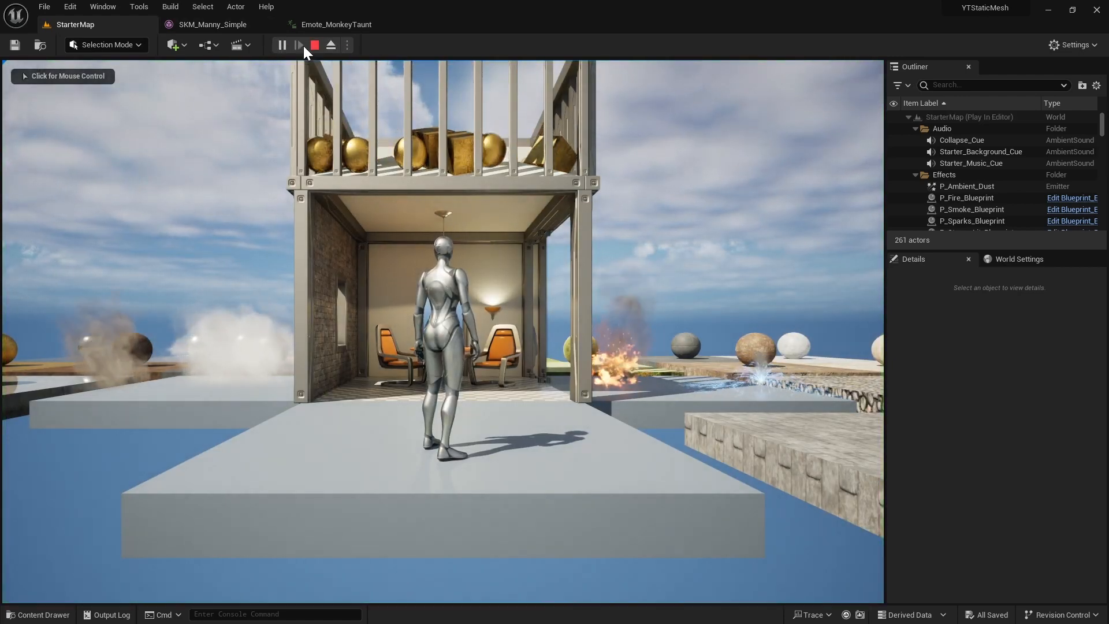
pyautogui.click(282, 45)
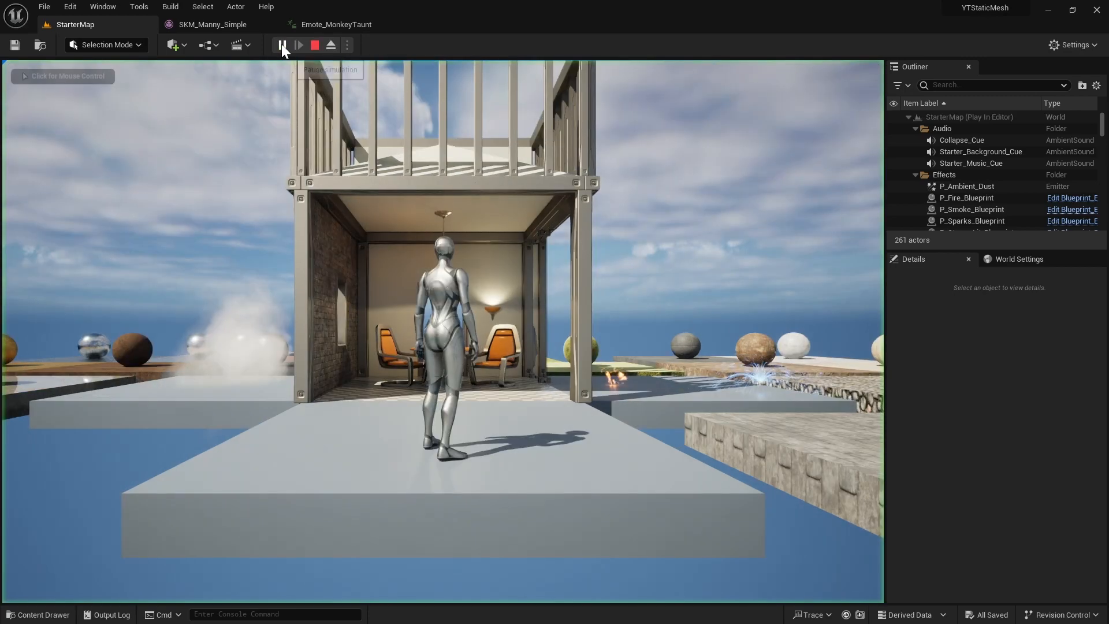
pyautogui.click(282, 45)
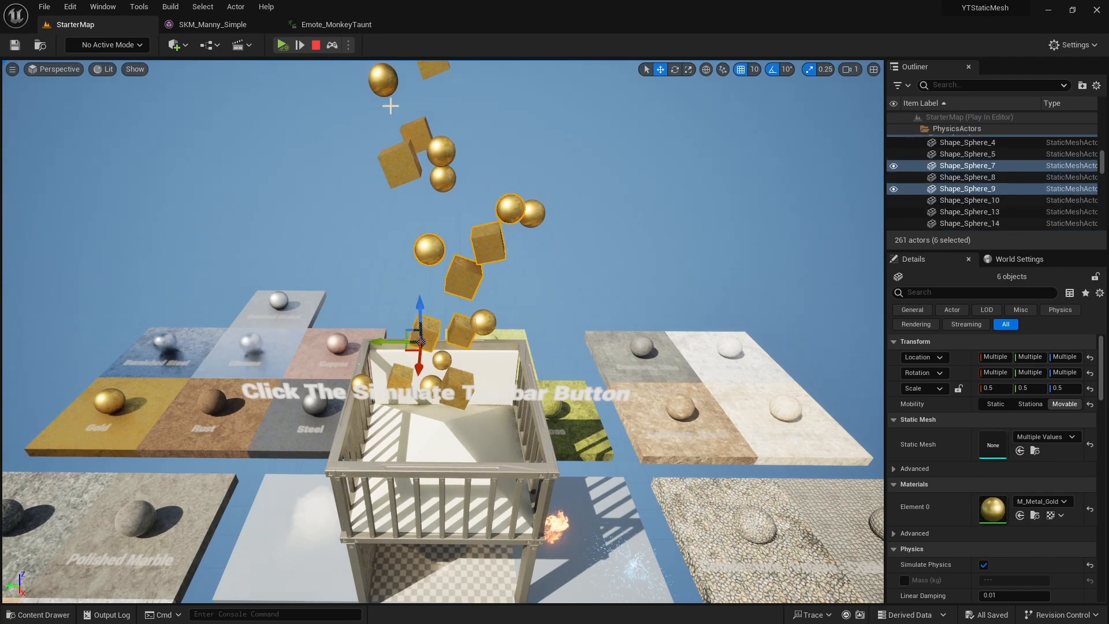
# - Convert the six paused golden props into static mesh SM_props3 saved in Content/Meshes
pyautogui.click(235, 7)
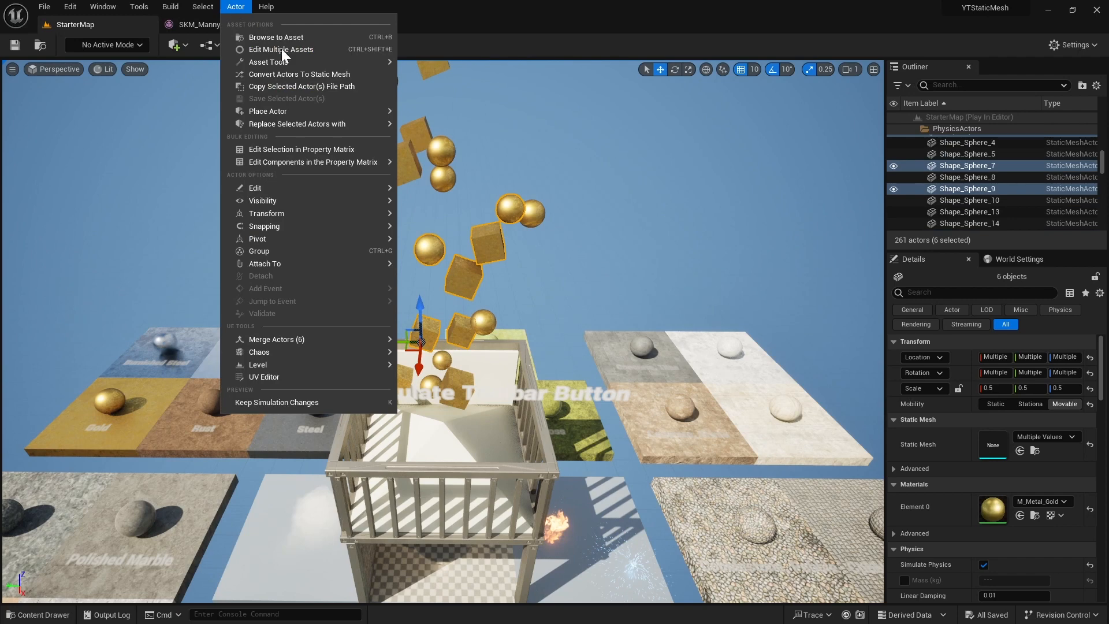
pyautogui.click(298, 74)
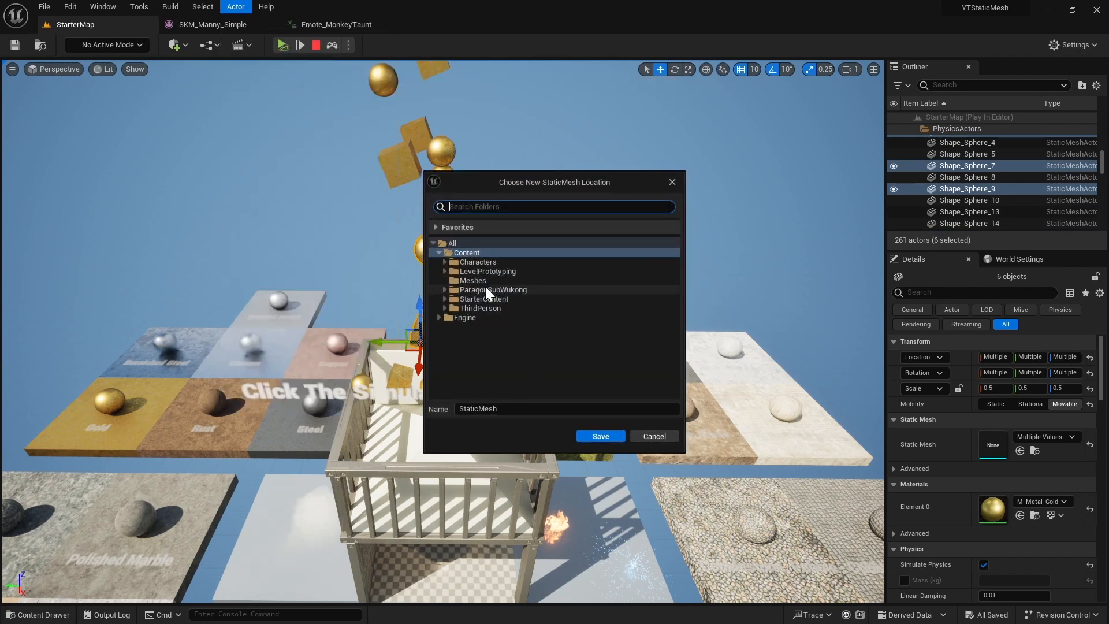
pyautogui.click(471, 280)
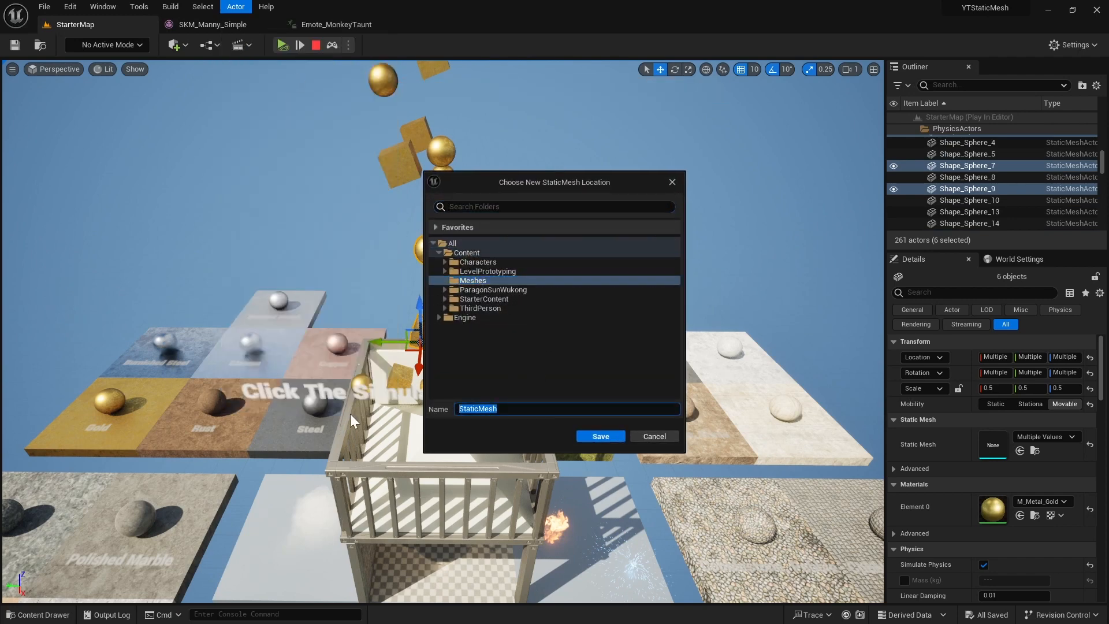
pyautogui.write('SM_props')
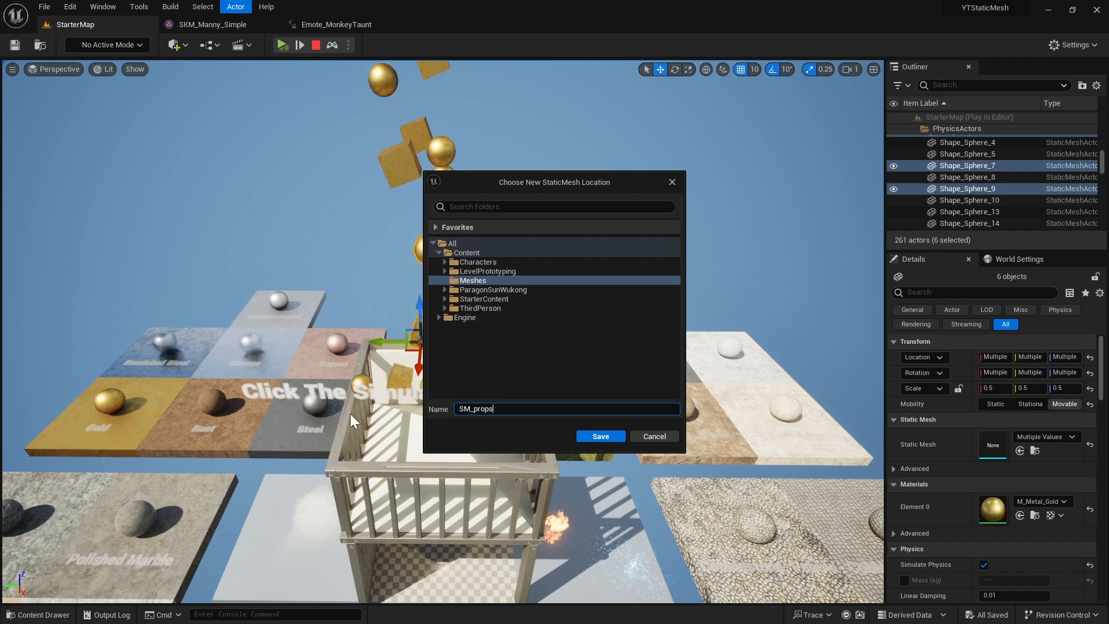
pyautogui.write('2')
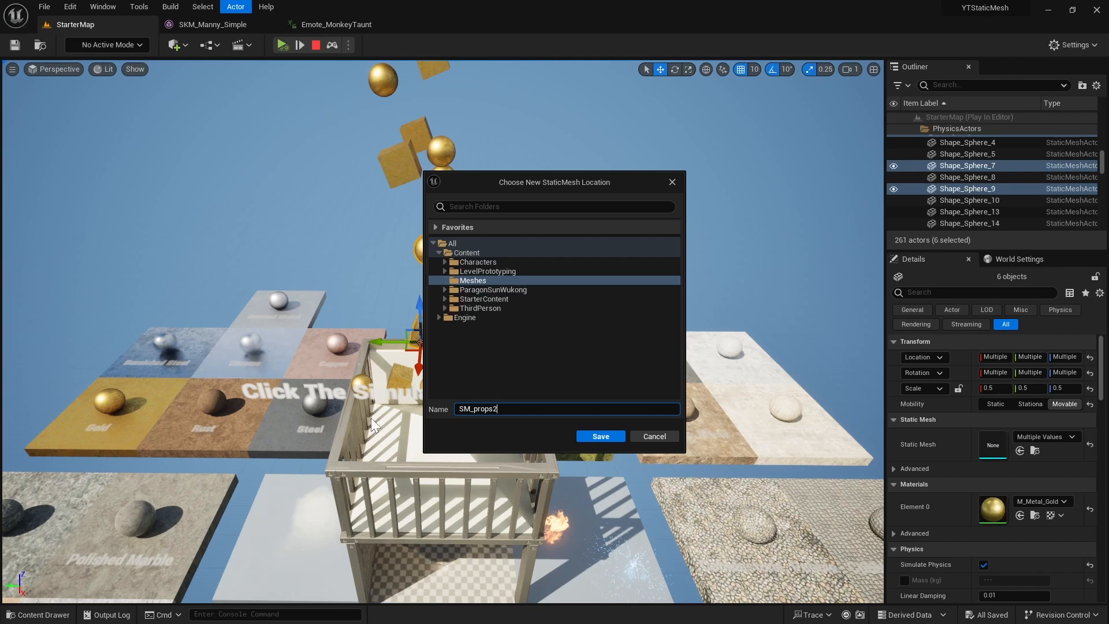
pyautogui.write('3')
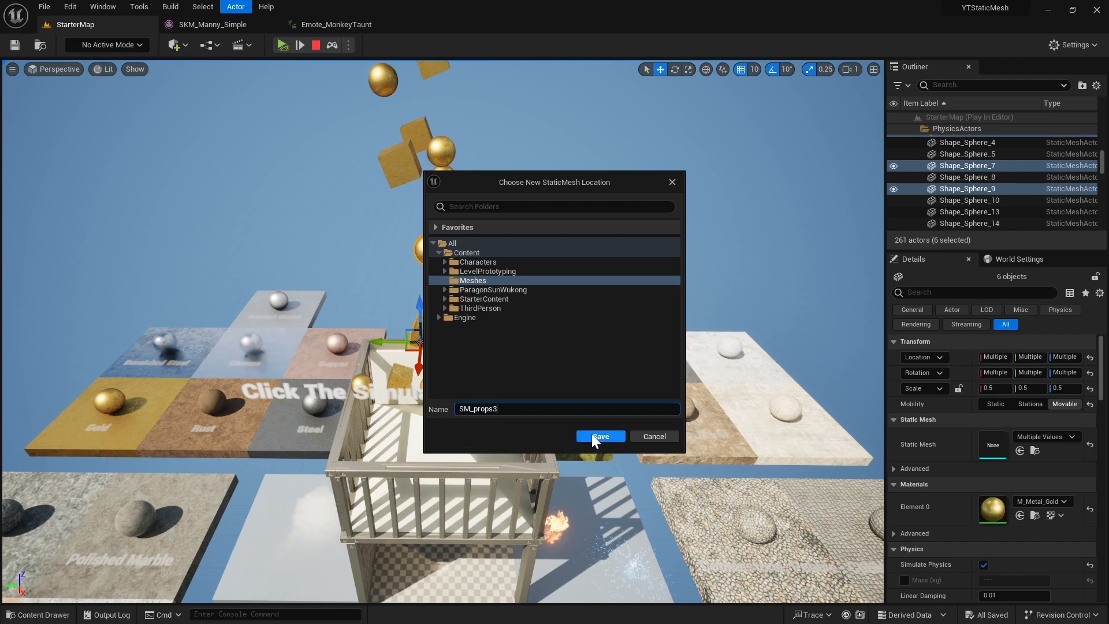
pyautogui.click(600, 435)
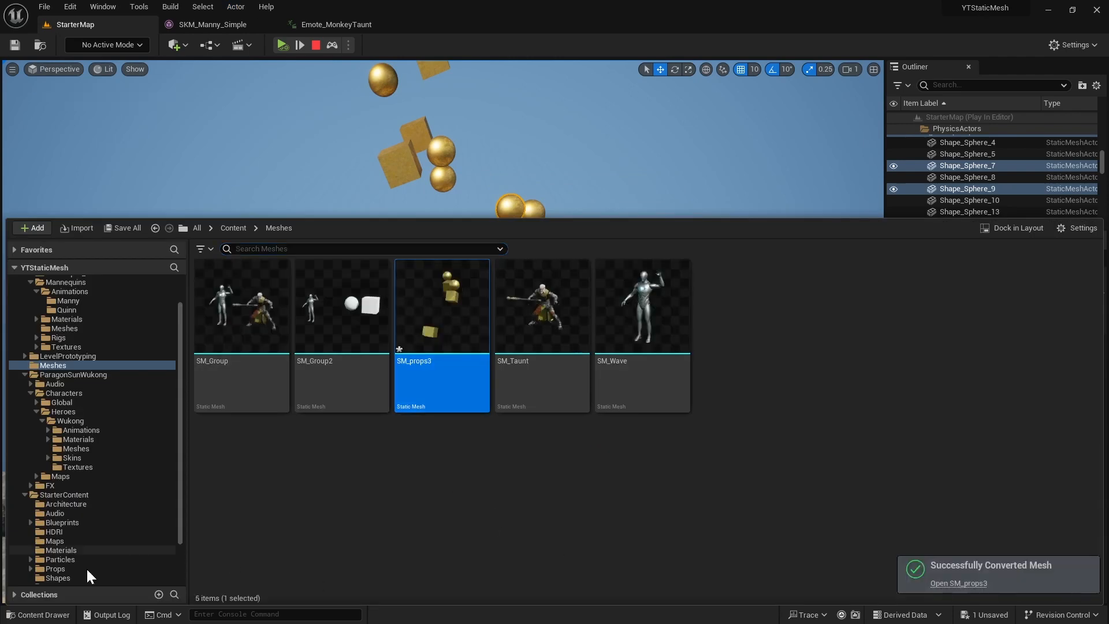
pyautogui.moveTo(59, 433)
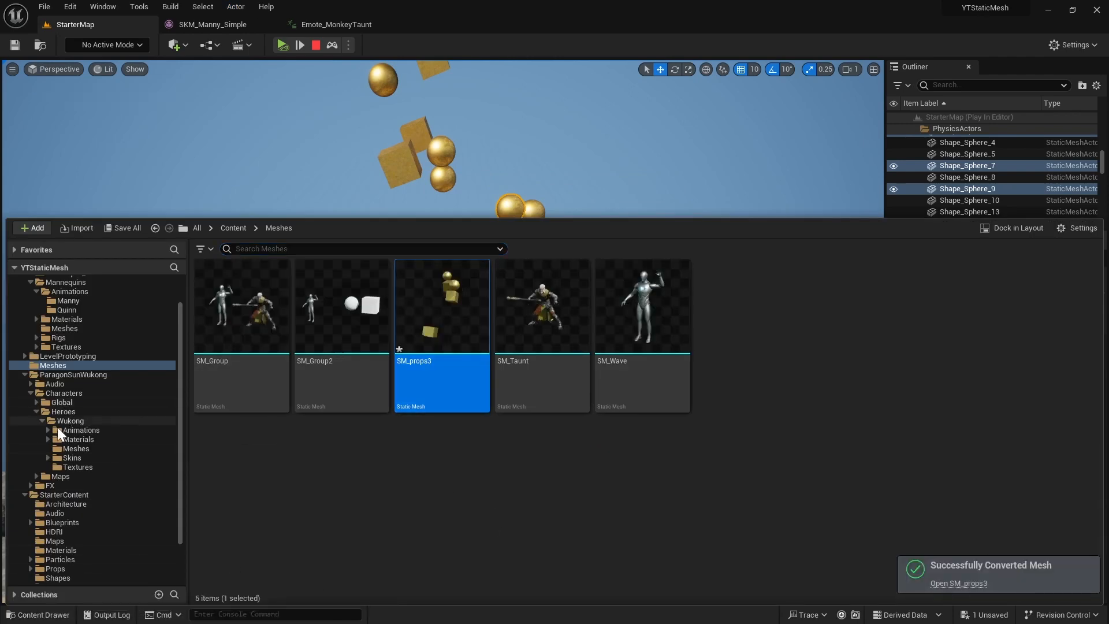
pyautogui.scroll(-3)
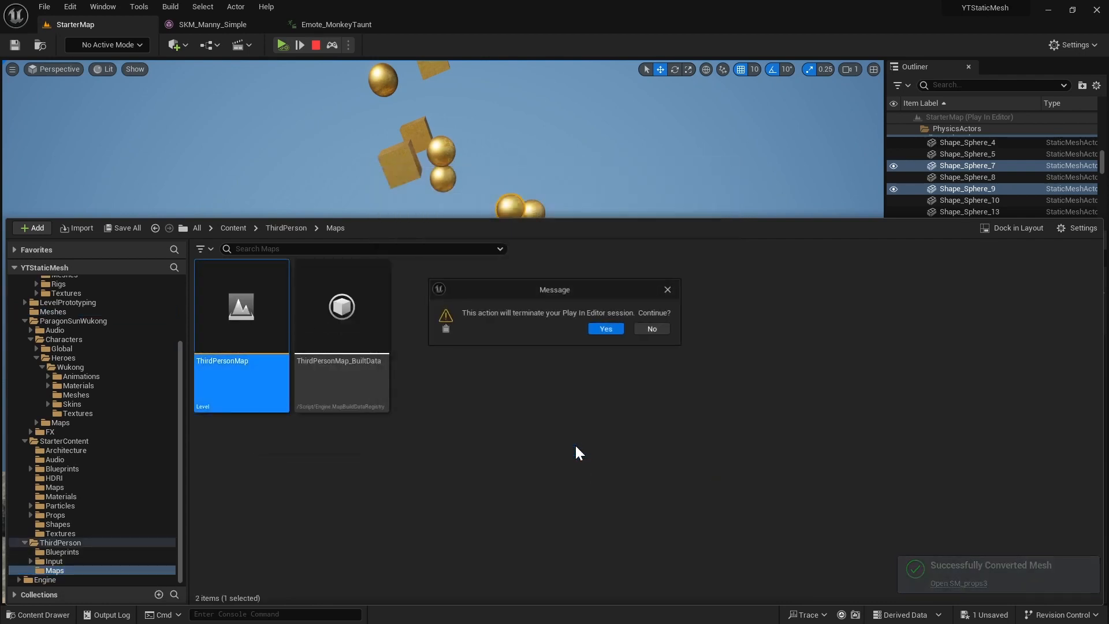
# - Confirm terminating Play In Editor and bring up the Content Drawer to return to ThirdPersonMap
pyautogui.click(604, 328)
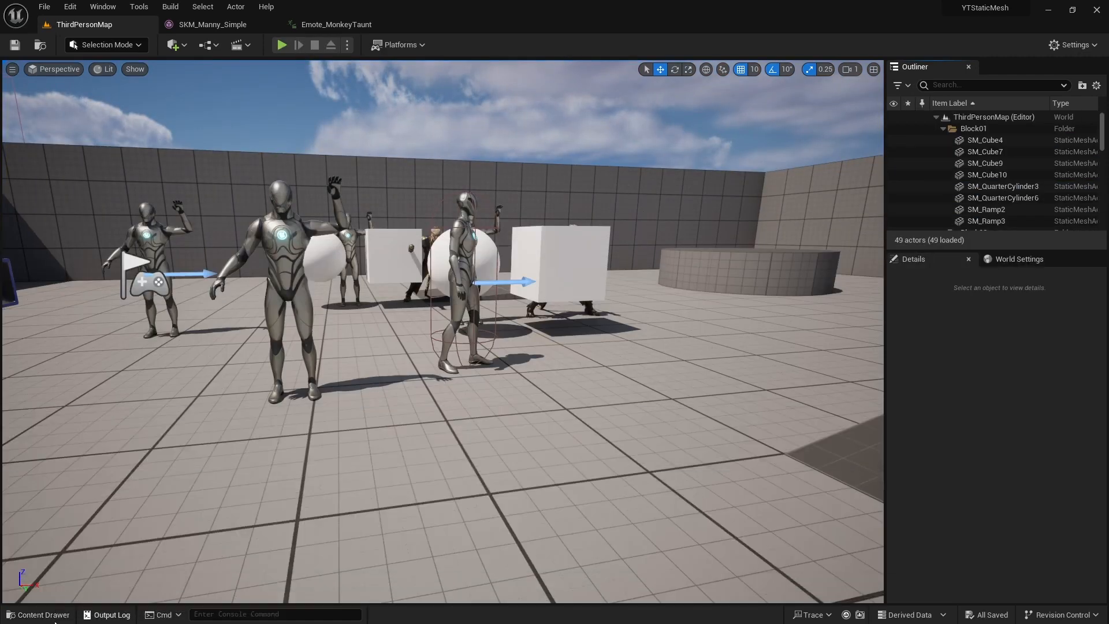
pyautogui.click(38, 614)
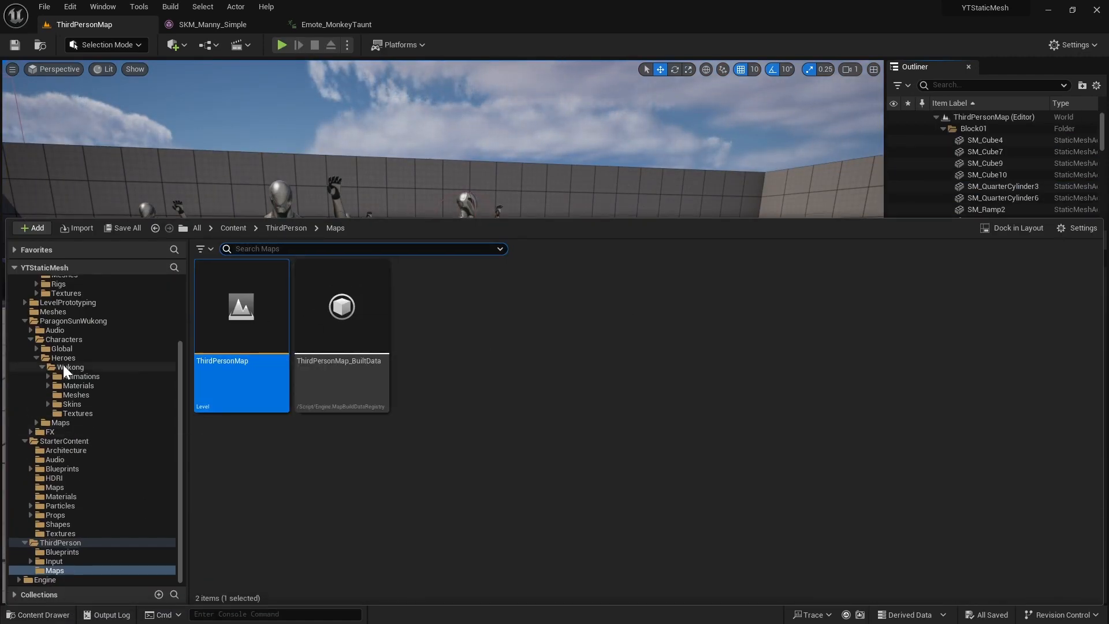